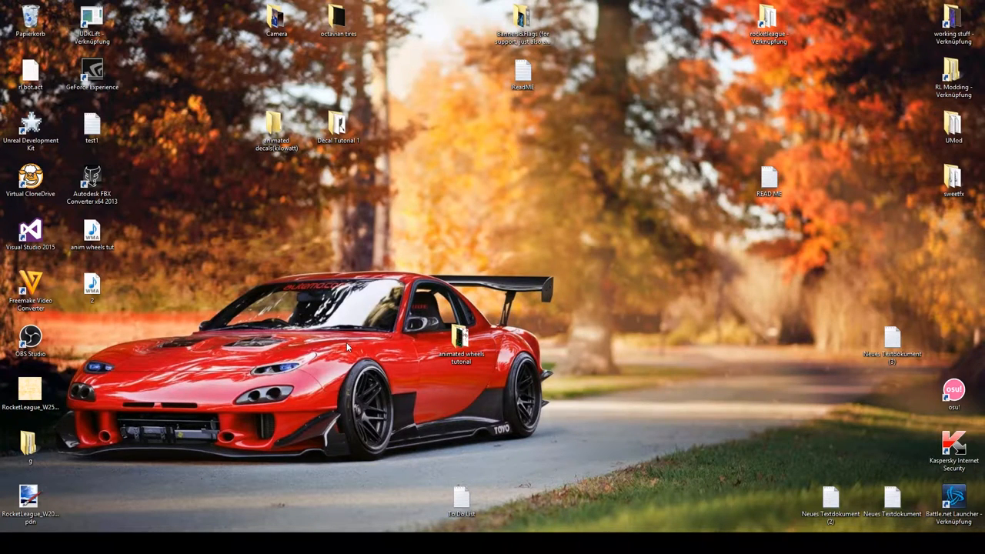
pyautogui.moveTo(381, 323)
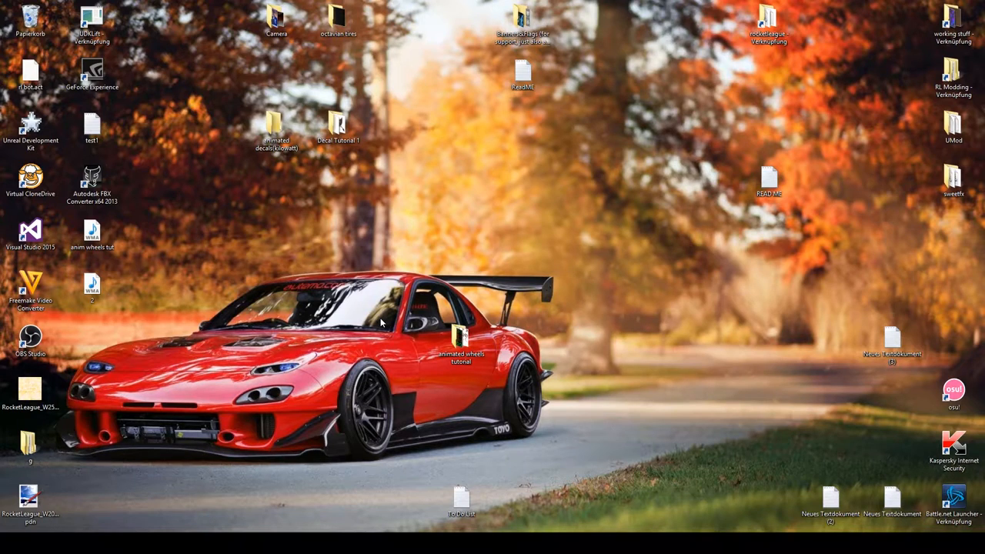
pyautogui.moveTo(439, 319)
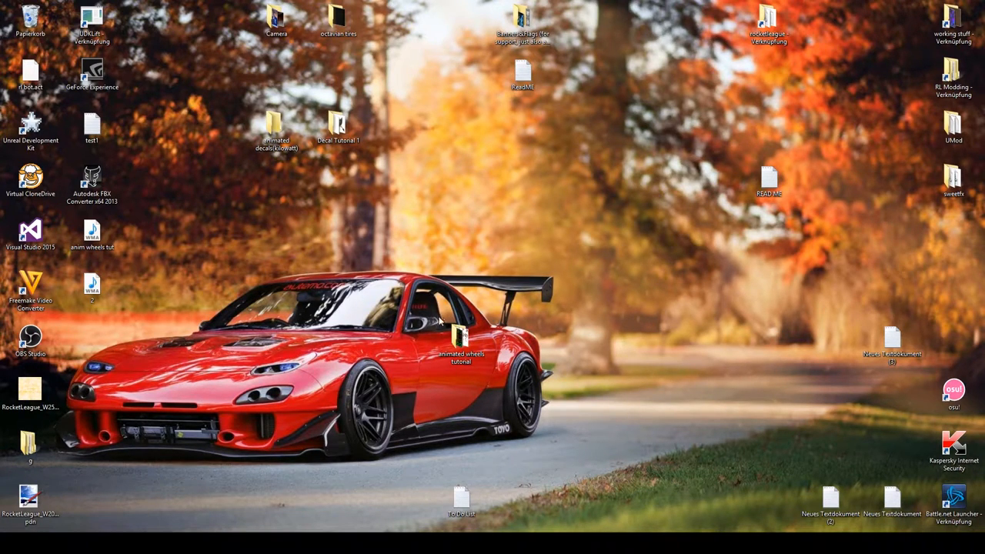
# Step: Open the 512×512 DDS wheel texture from the animated wheels tutorial folder in GIMP
pyautogui.click(461, 339)
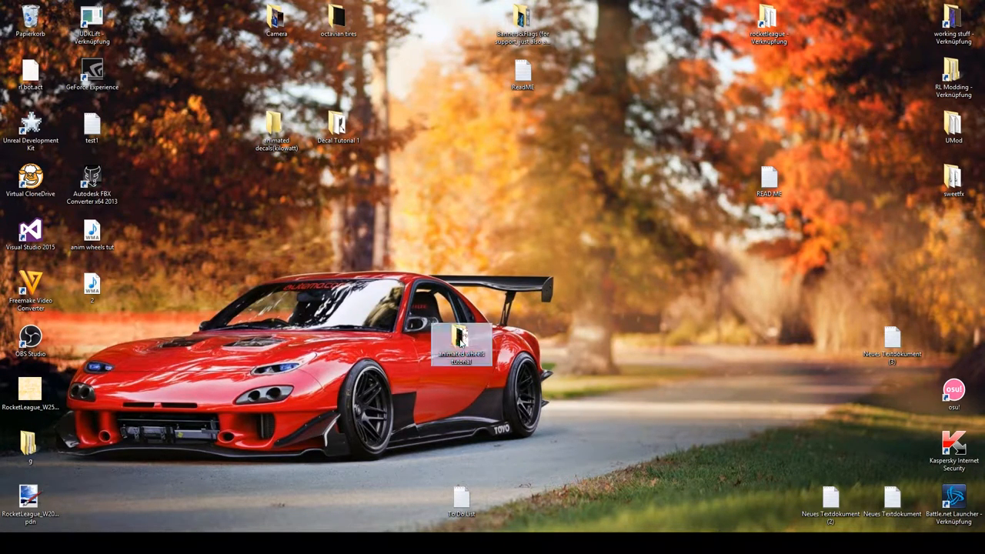
pyautogui.doubleClick(461, 344)
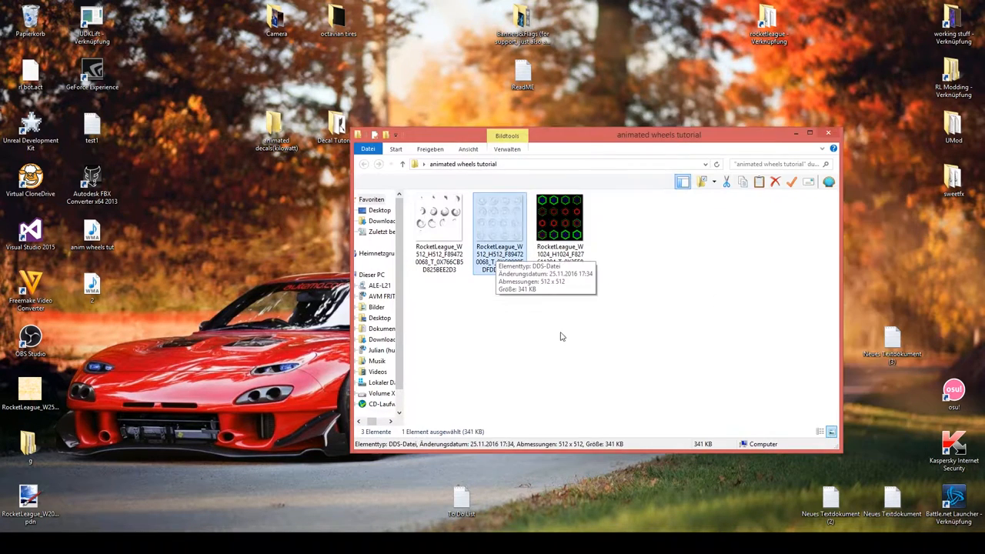
pyautogui.moveTo(507, 240)
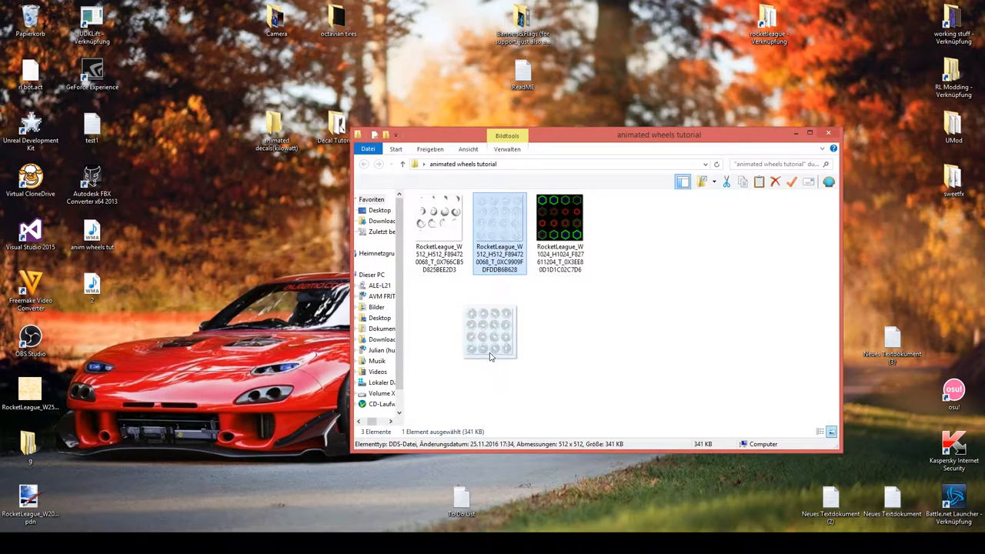
pyautogui.doubleClick(499, 223)
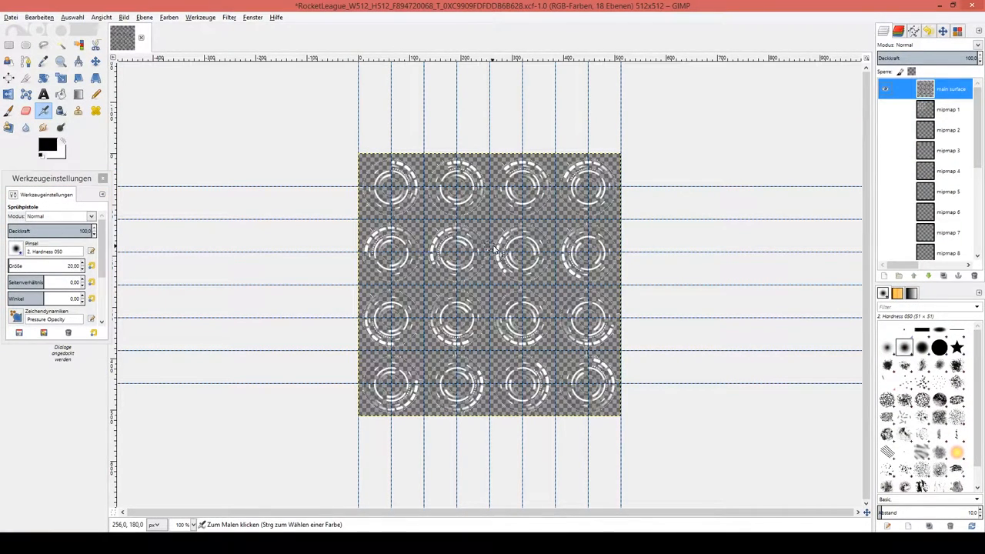
# Step: Delete the texture's eight mipmap layers in the Layers dock
pyautogui.click(952, 108)
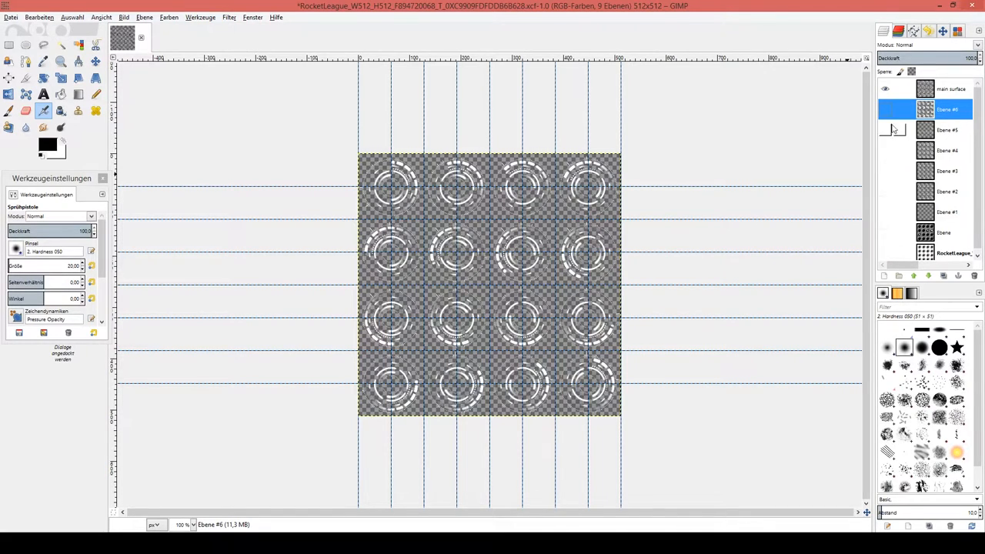
# Step: Select the main surface layer above Ebene #6 through #1
pyautogui.click(952, 88)
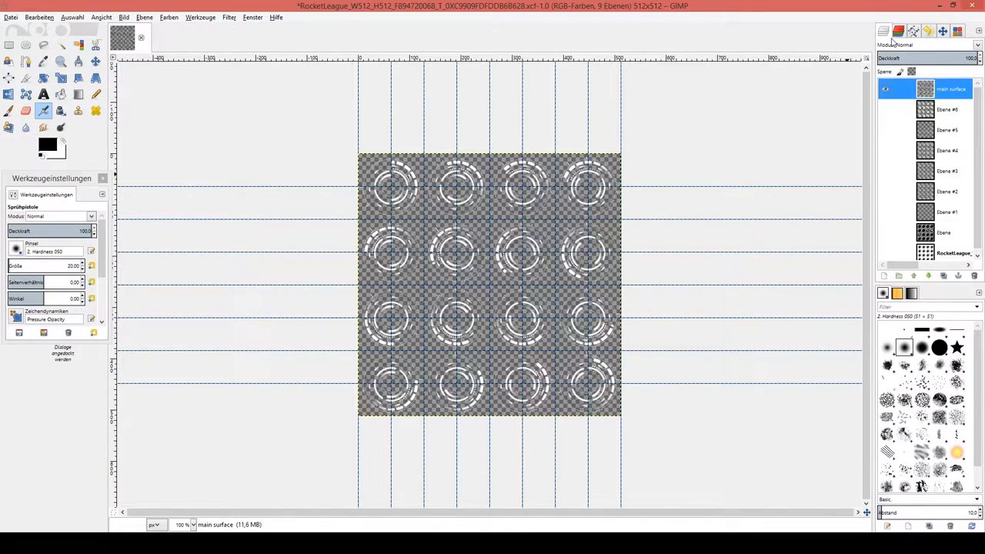
pyautogui.moveTo(326, 93)
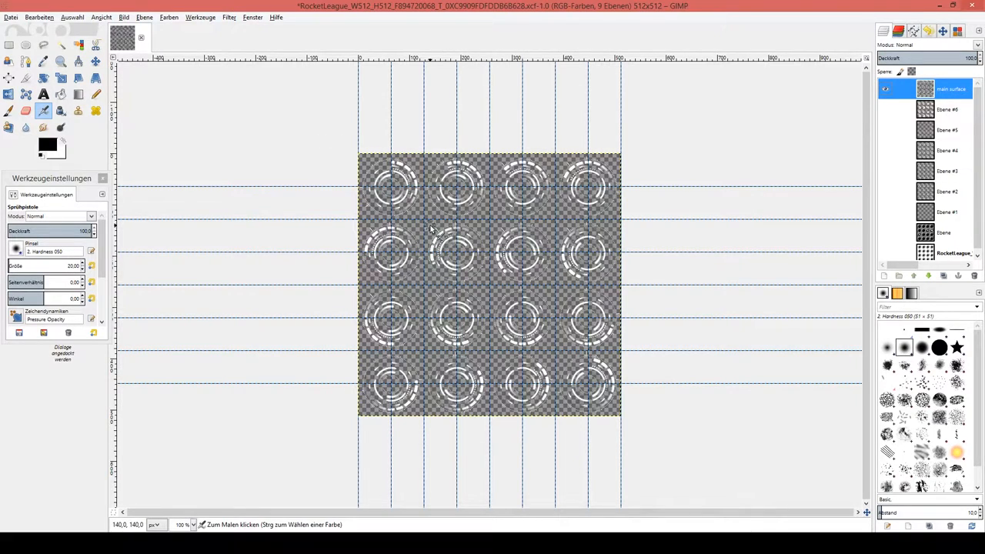
pyautogui.moveTo(362, 250)
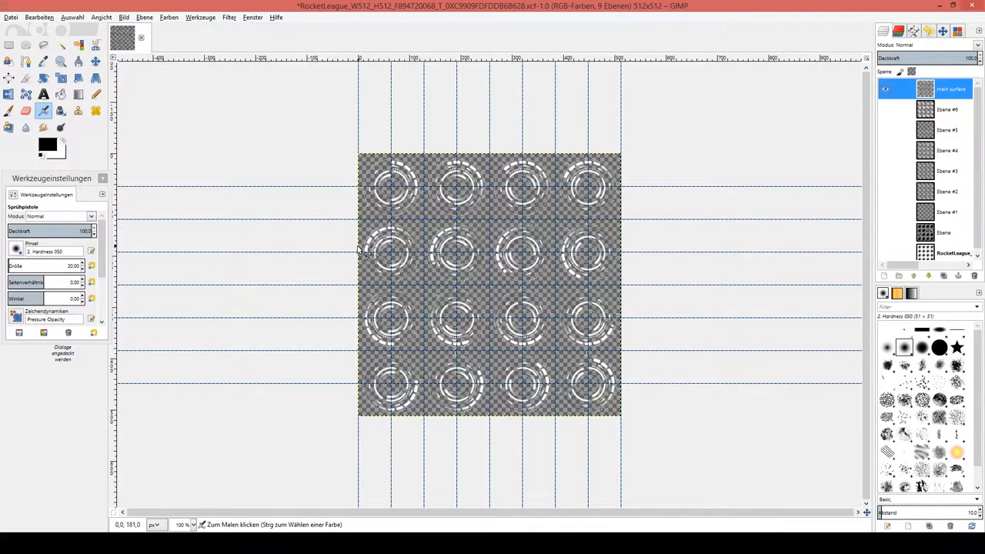
pyautogui.moveTo(392, 366)
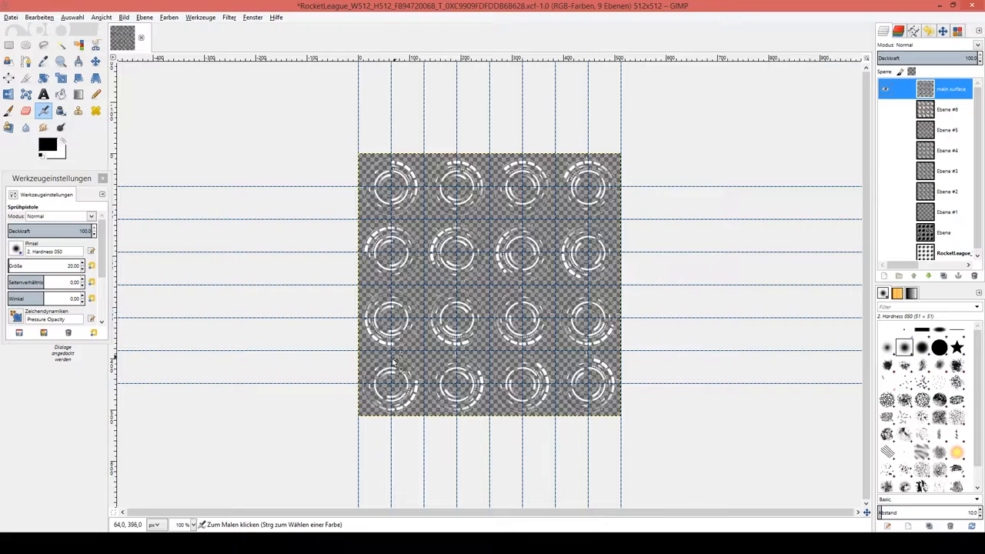
pyautogui.moveTo(474, 185)
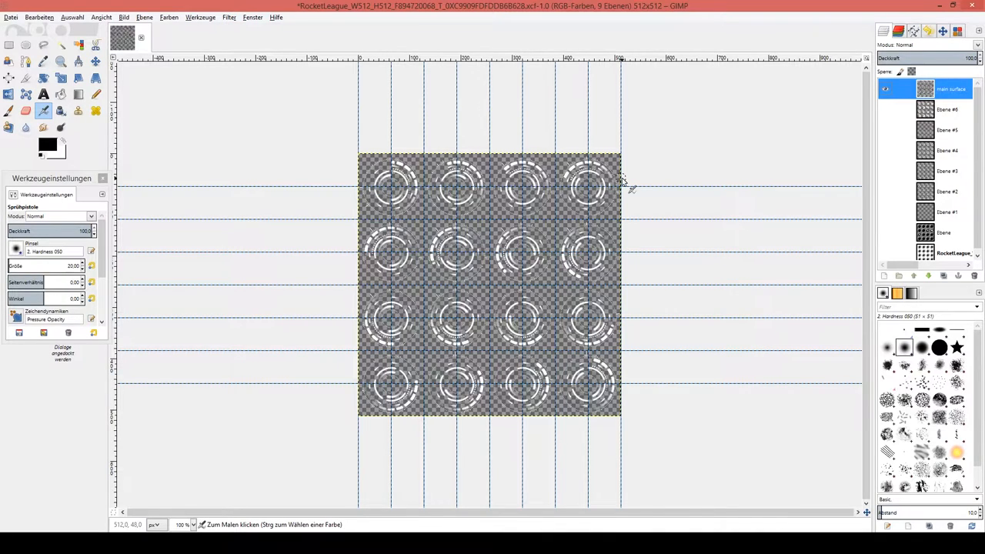
pyautogui.moveTo(601, 250)
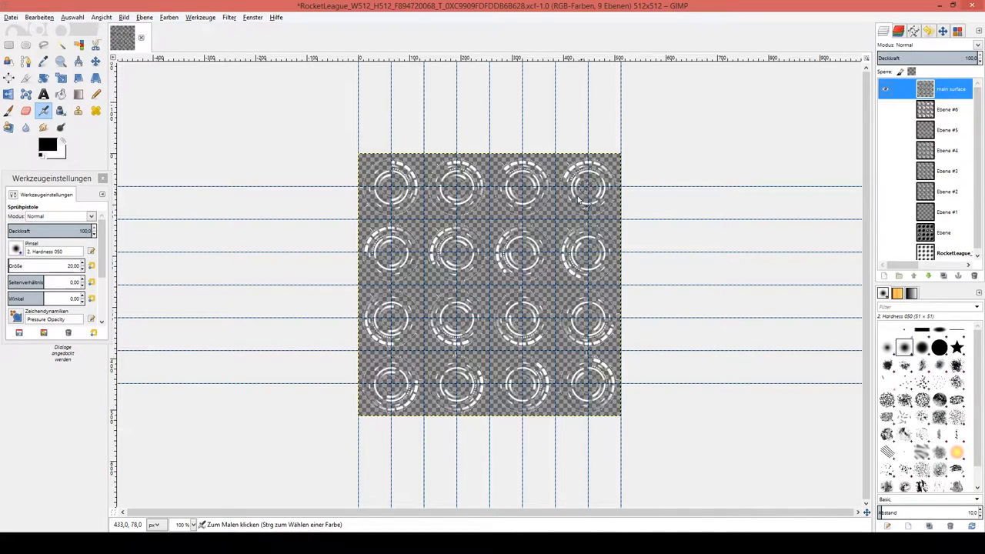
pyautogui.moveTo(389, 189)
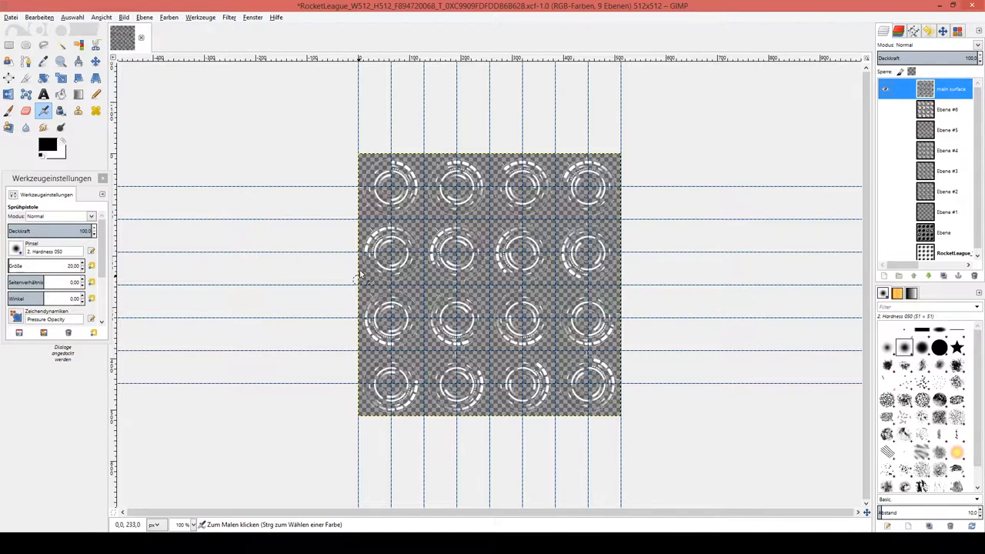
pyautogui.moveTo(308, 366)
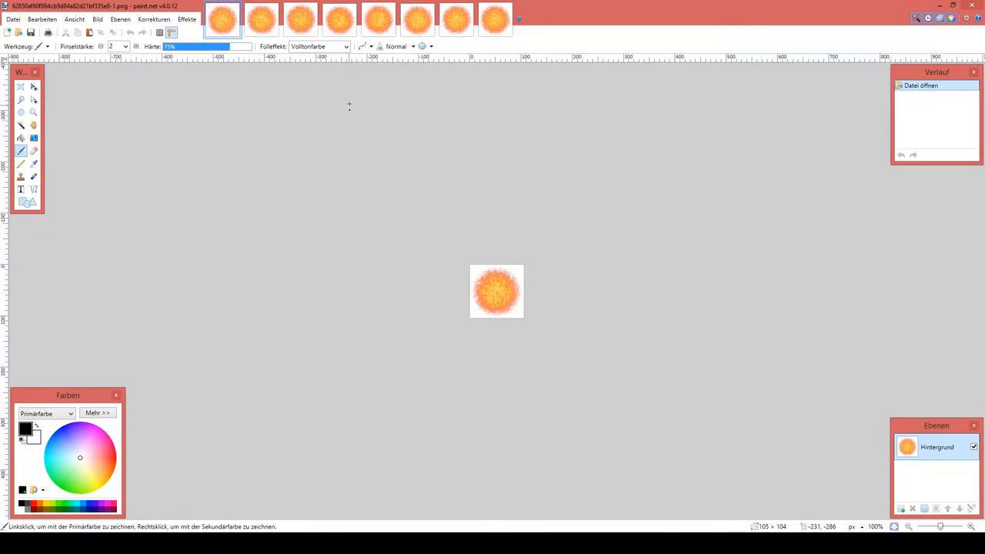
pyautogui.click(260, 19)
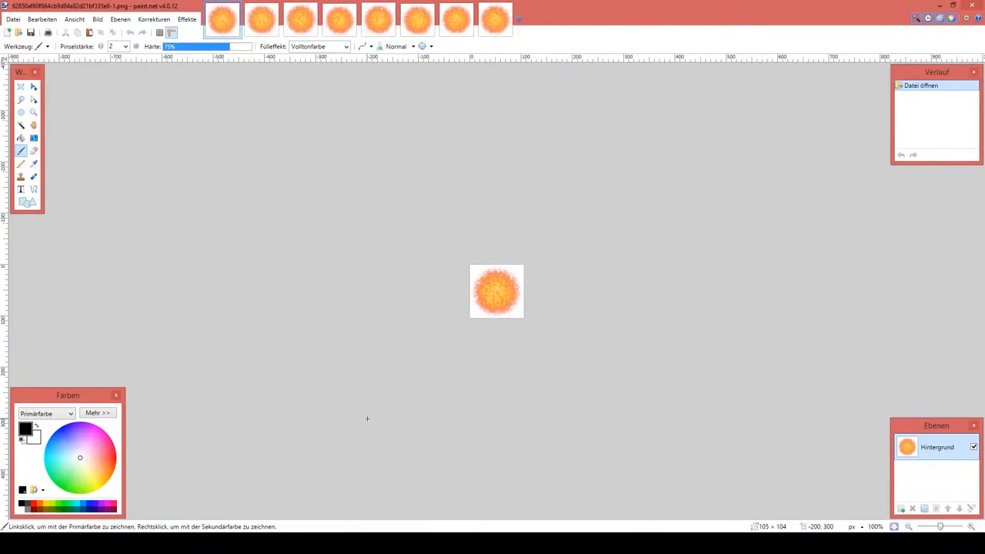
pyautogui.moveTo(523, 258)
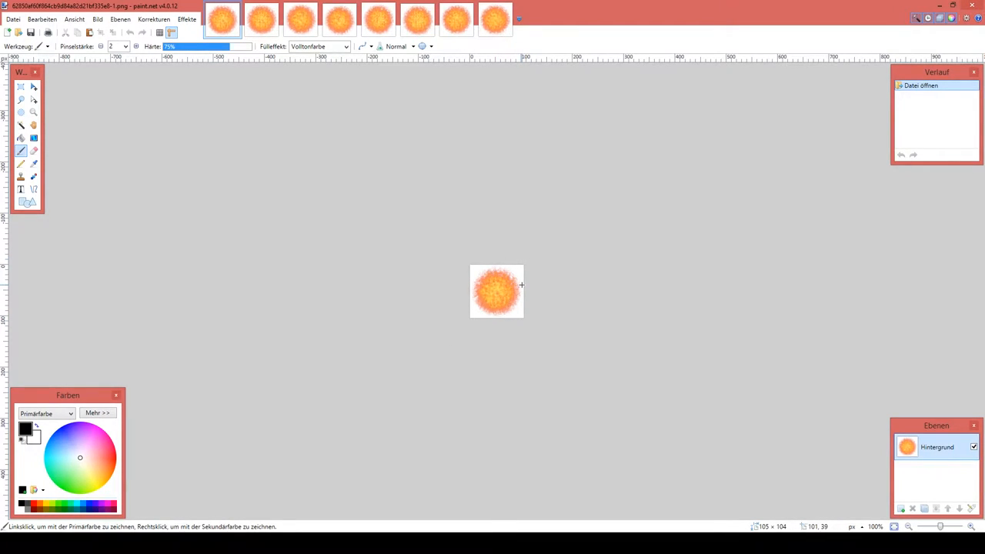
pyautogui.moveTo(493, 287)
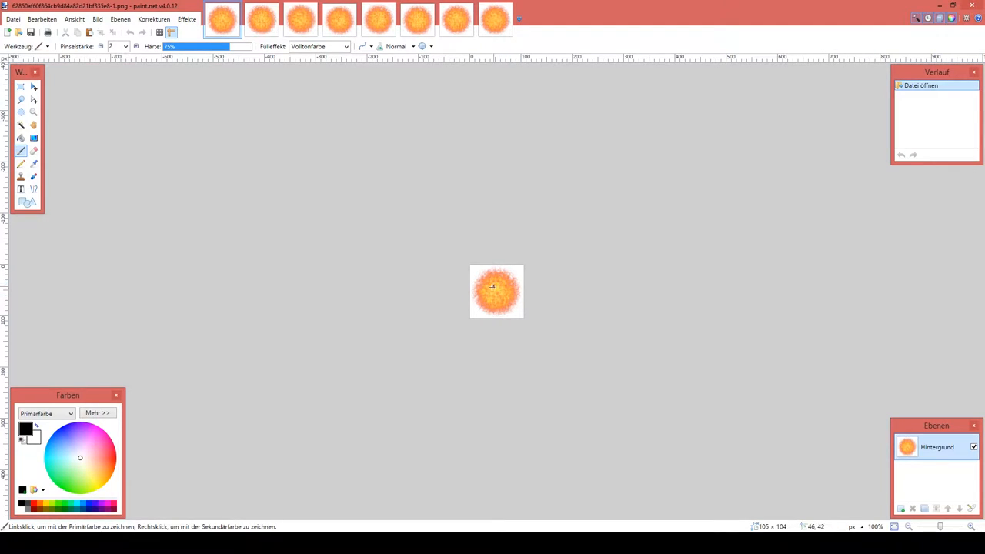
pyautogui.click(260, 18)
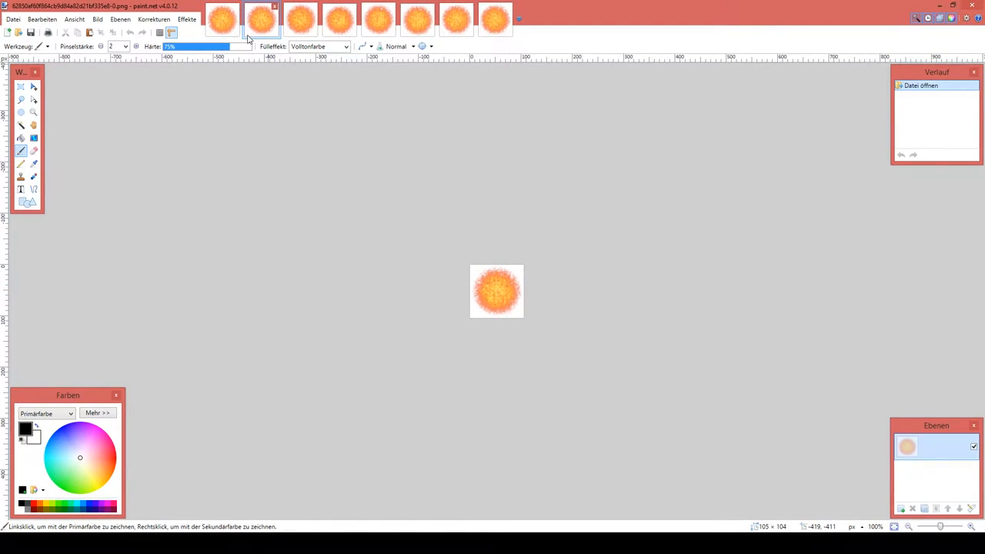
pyautogui.click(339, 19)
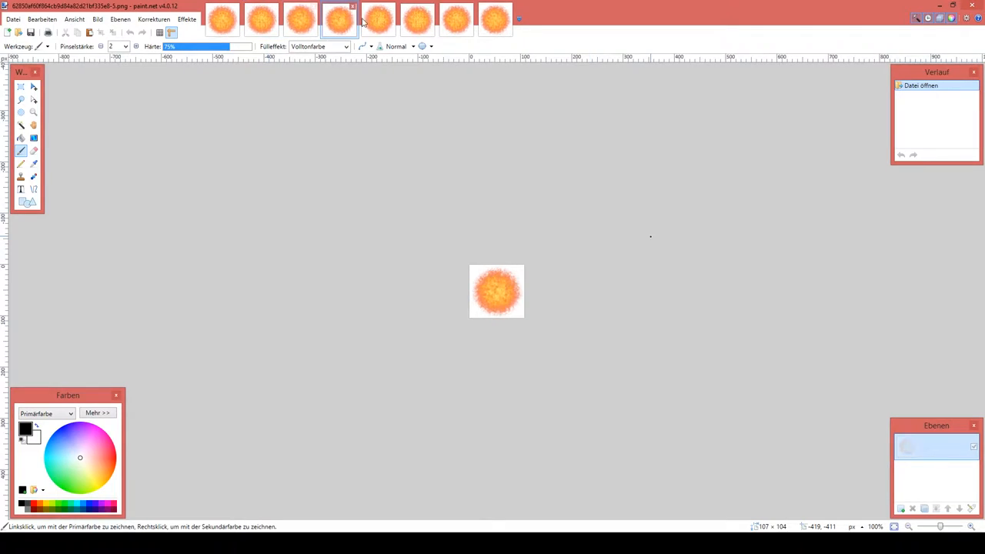
pyautogui.click(494, 19)
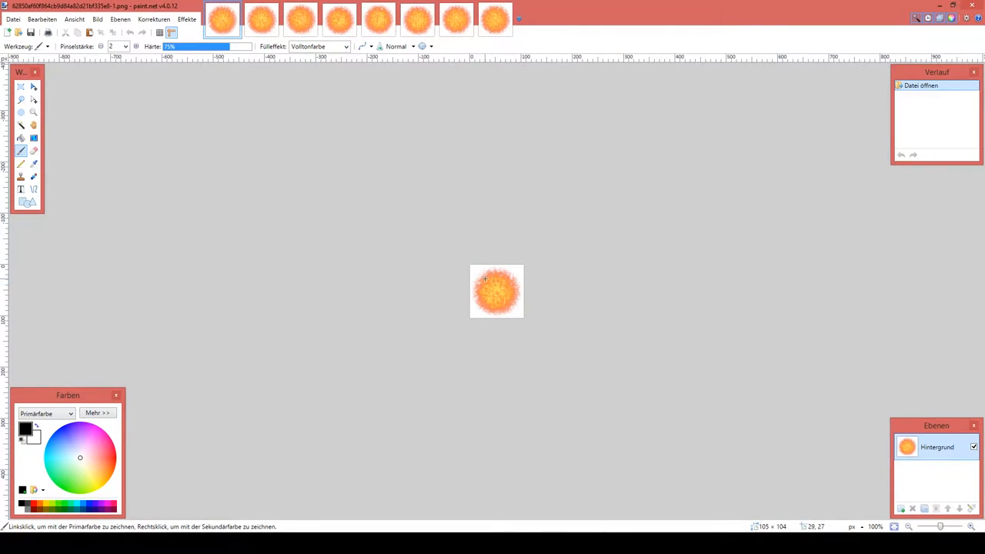
pyautogui.moveTo(510, 276)
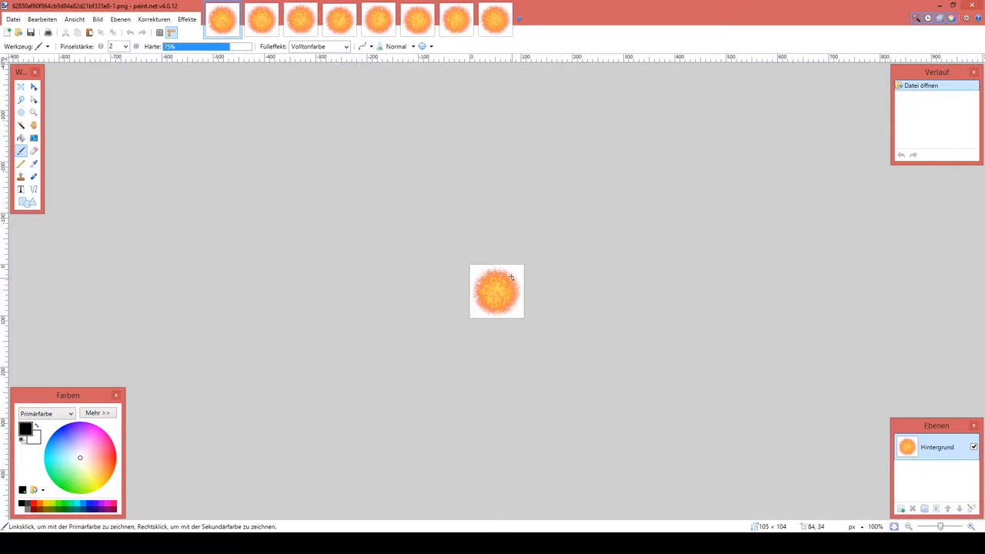
pyautogui.moveTo(347, 98)
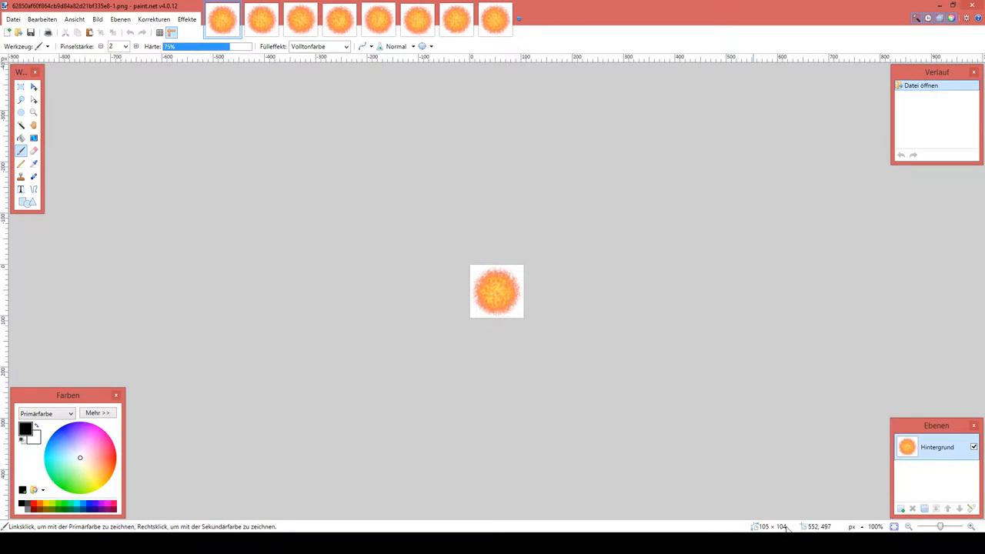
pyautogui.moveTo(470, 264)
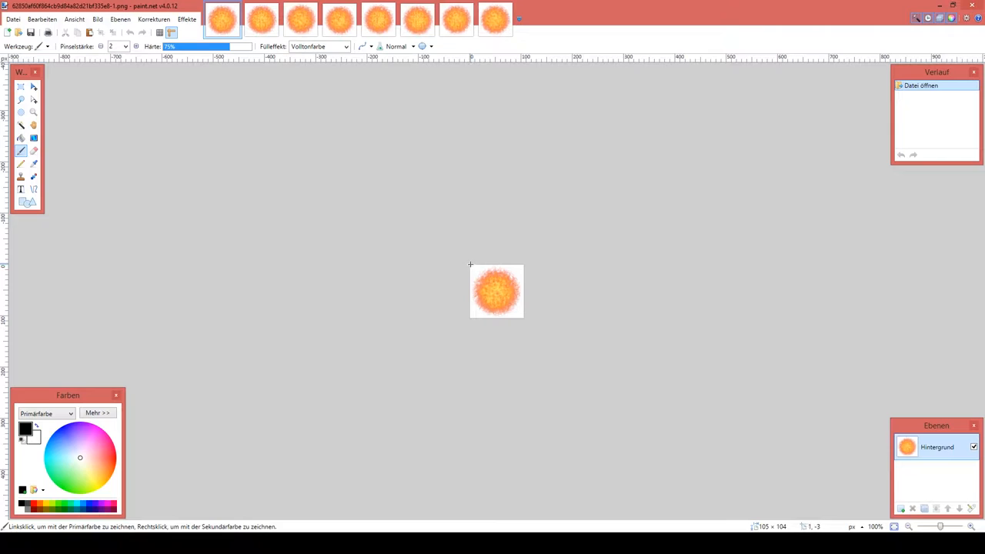
pyautogui.moveTo(460, 261)
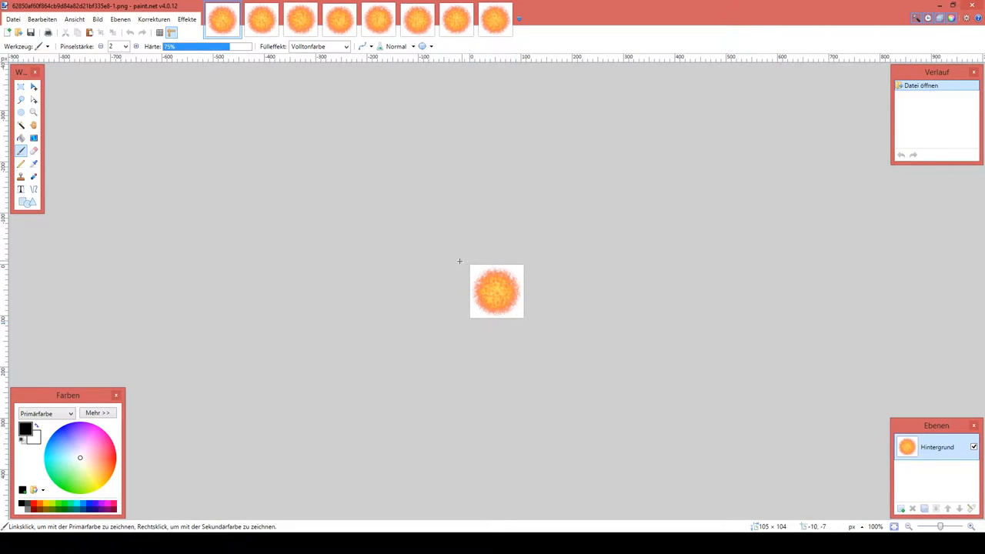
pyautogui.moveTo(63, 134)
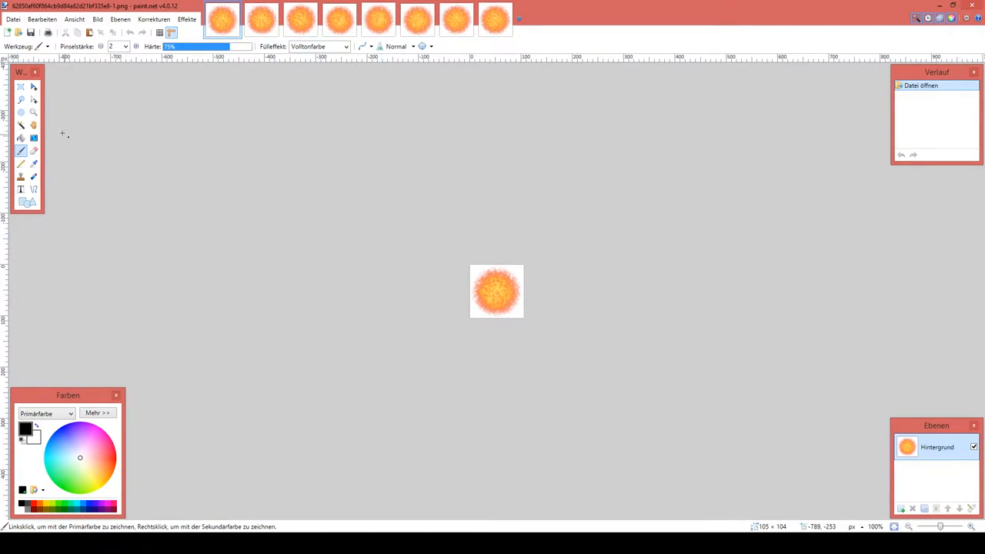
# Step: Magic-wand the first fireball's background with raised tolerance and delete it to transparency
pyautogui.click(20, 125)
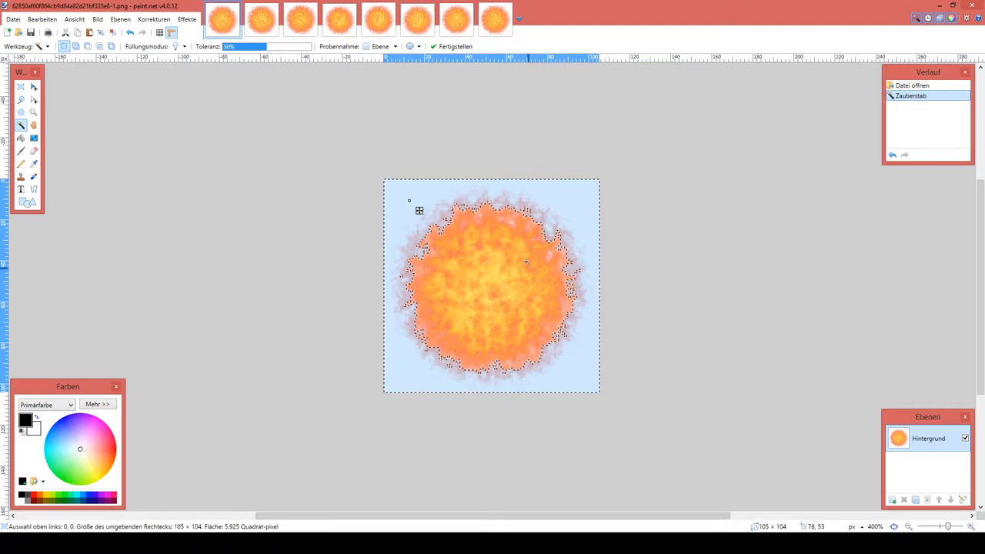
pyautogui.moveTo(566, 205)
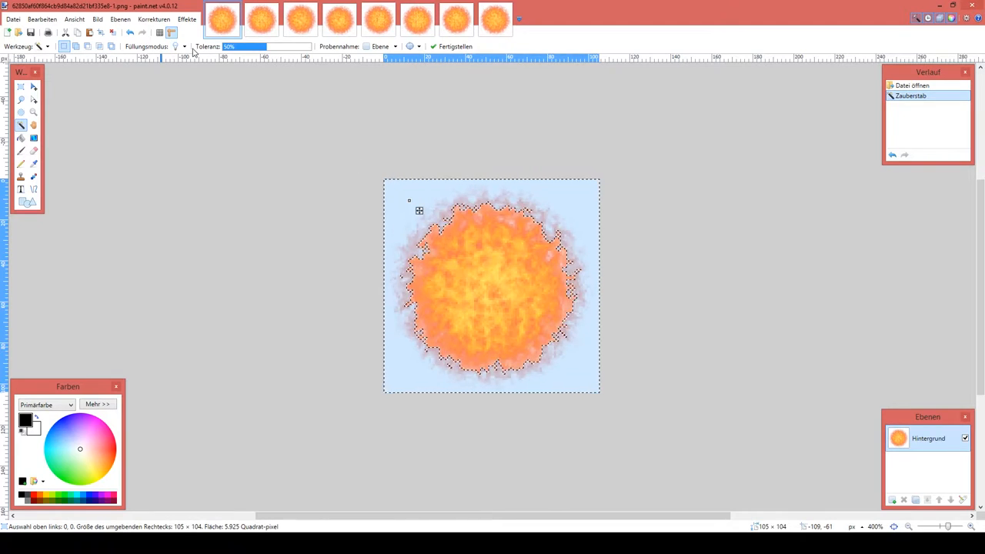
pyautogui.moveTo(250, 46); pyautogui.dragTo(271, 46)
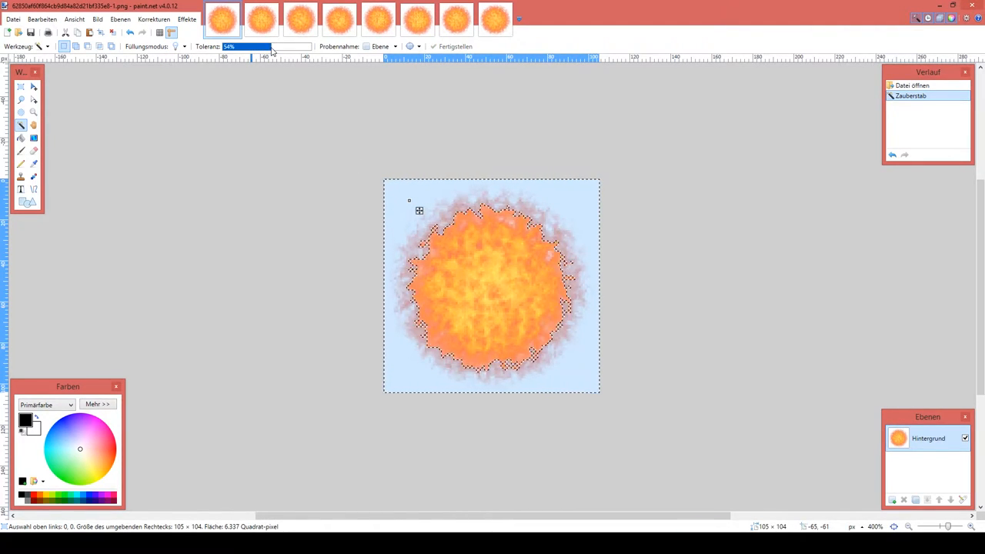
pyautogui.moveTo(270, 46); pyautogui.dragTo(277, 47)
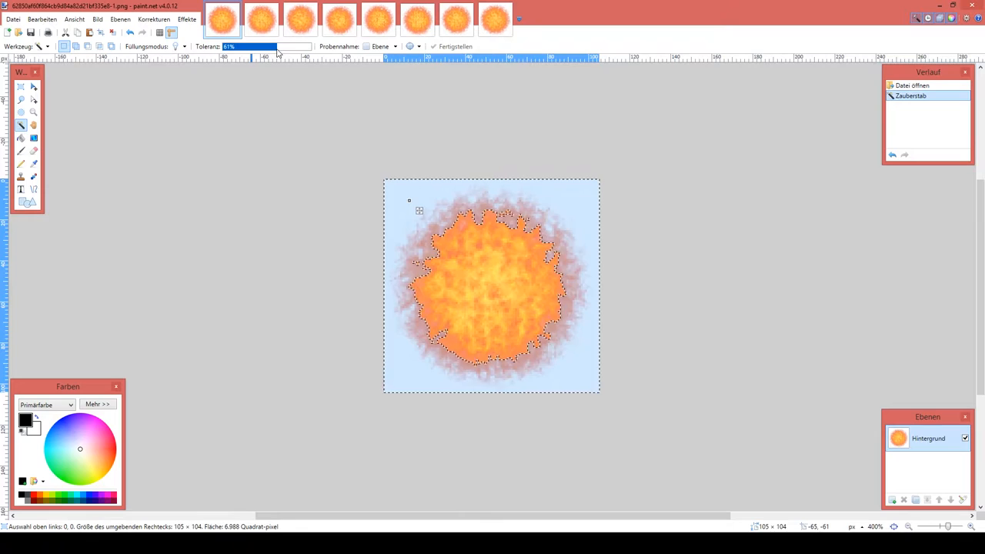
pyautogui.press('delete')
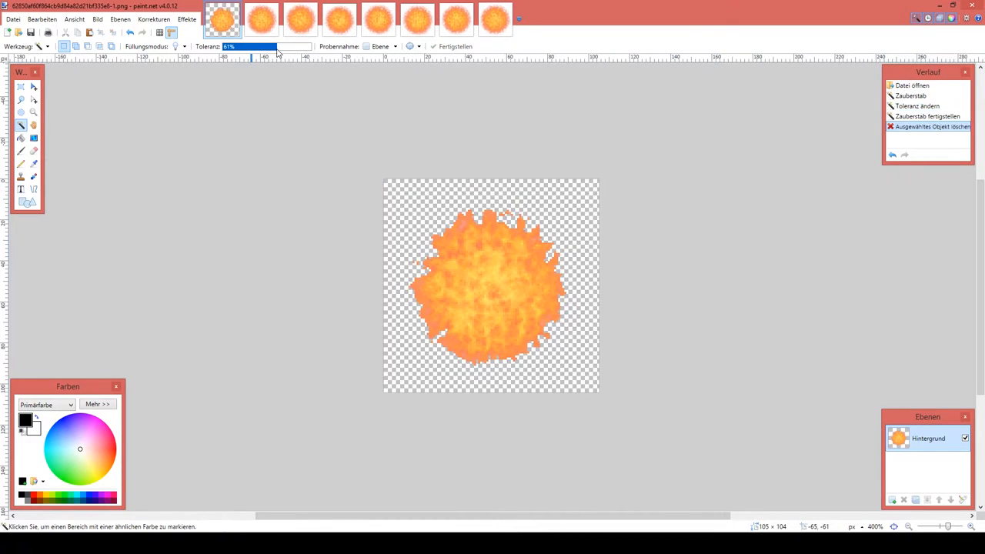
pyautogui.moveTo(259, 84)
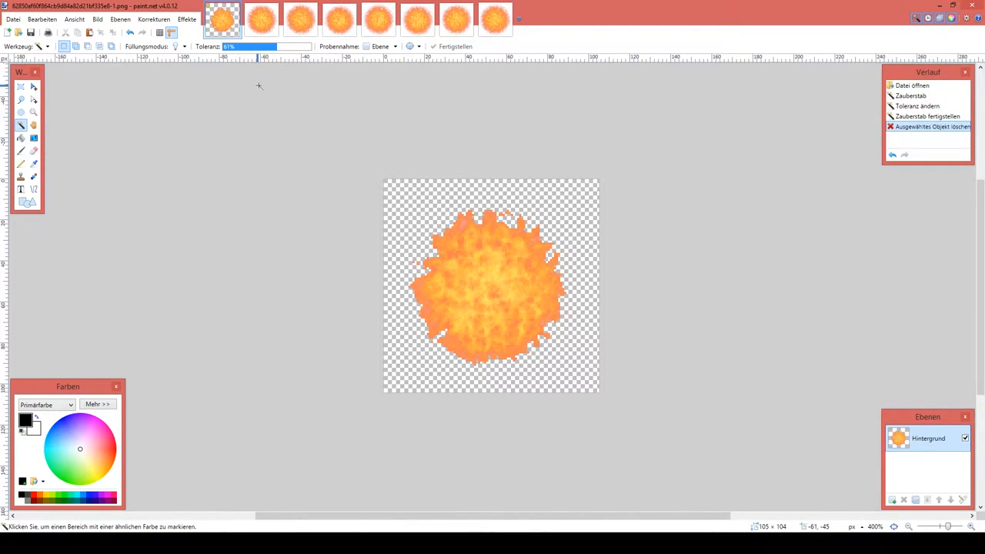
pyautogui.click(249, 46)
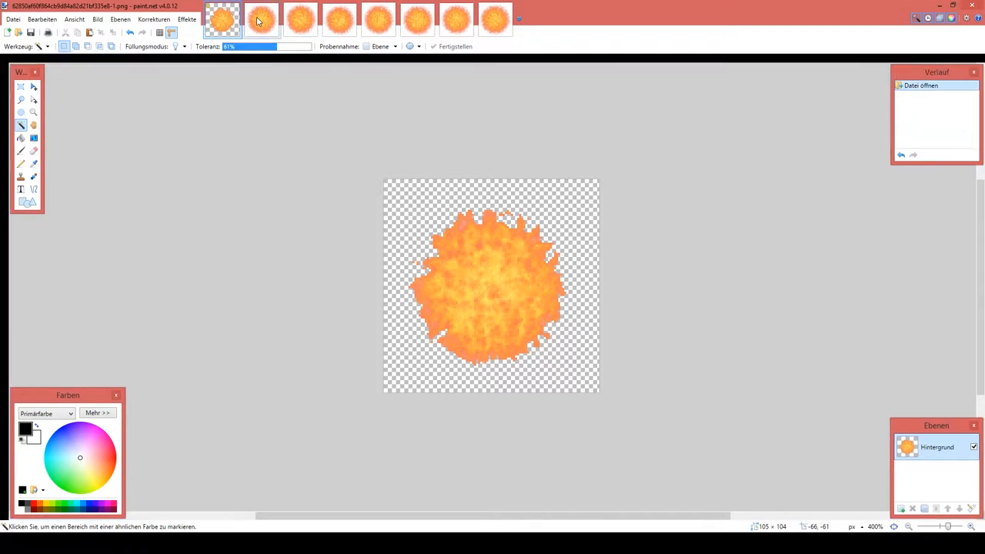
# Step: Return to the first fireball frame with its transparent background
pyautogui.click(261, 19)
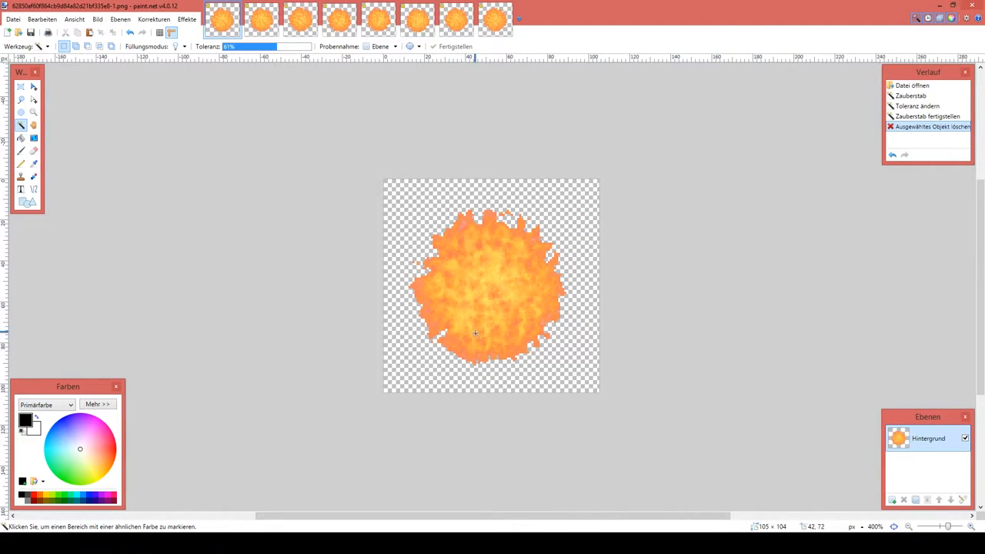
pyautogui.moveTo(486, 262)
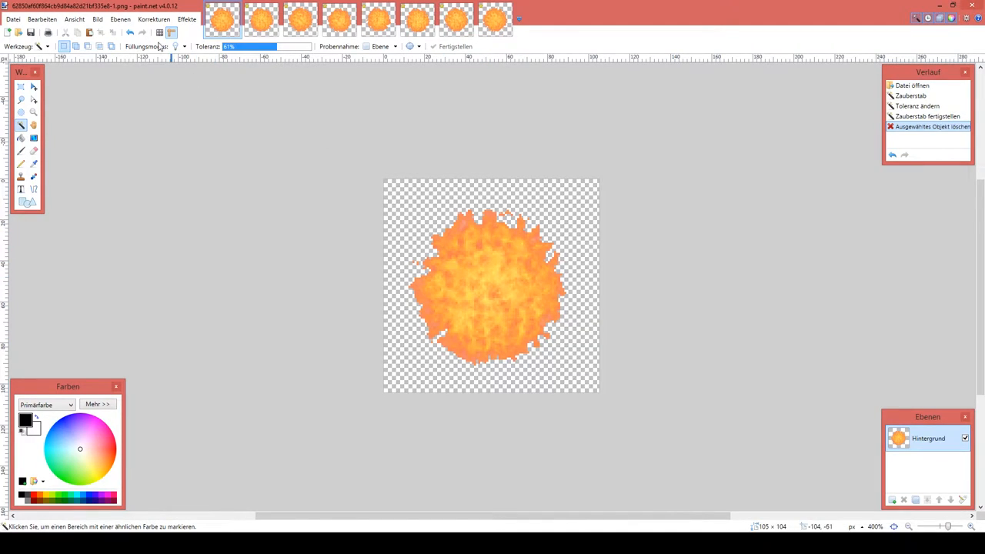
# Step: Boost the first fireball frame's saturation to 182 with Farbton / Sättigung
pyautogui.click(153, 19)
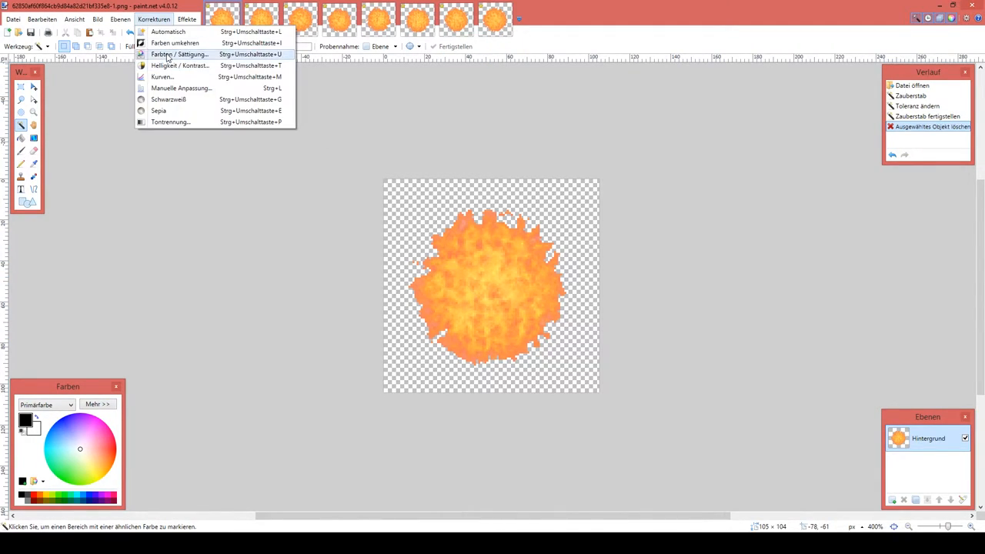
pyautogui.click(179, 54)
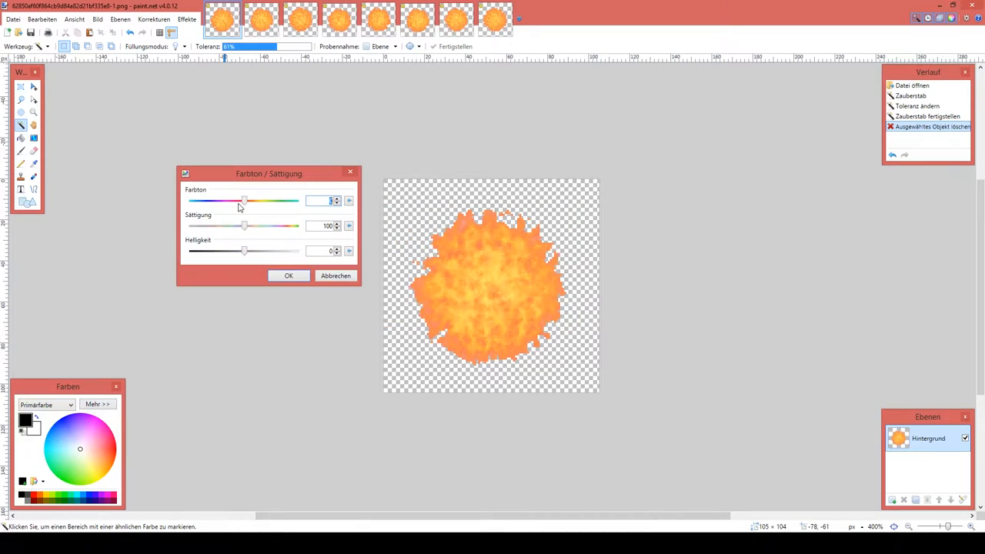
pyautogui.moveTo(269, 173); pyautogui.dragTo(252, 166)
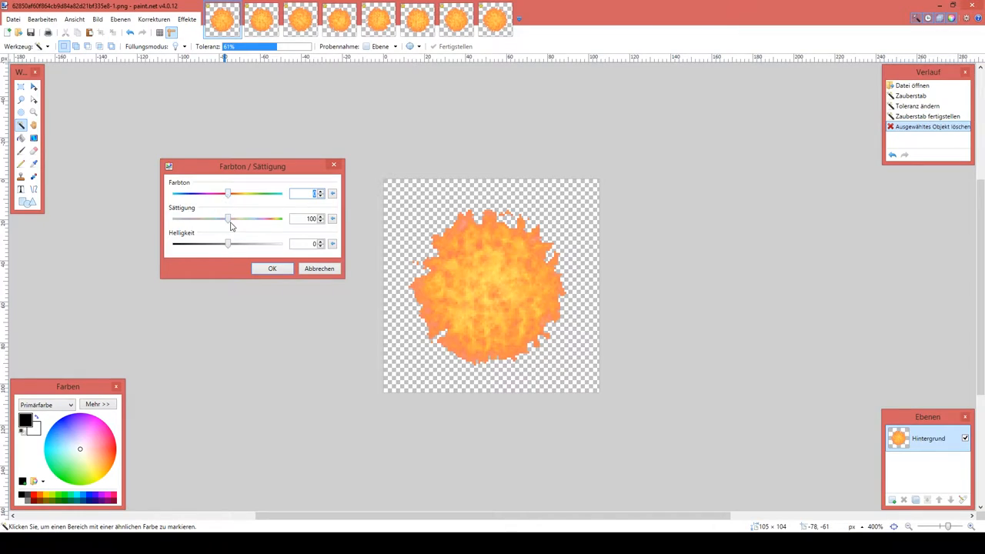
pyautogui.moveTo(227, 218); pyautogui.dragTo(266, 219)
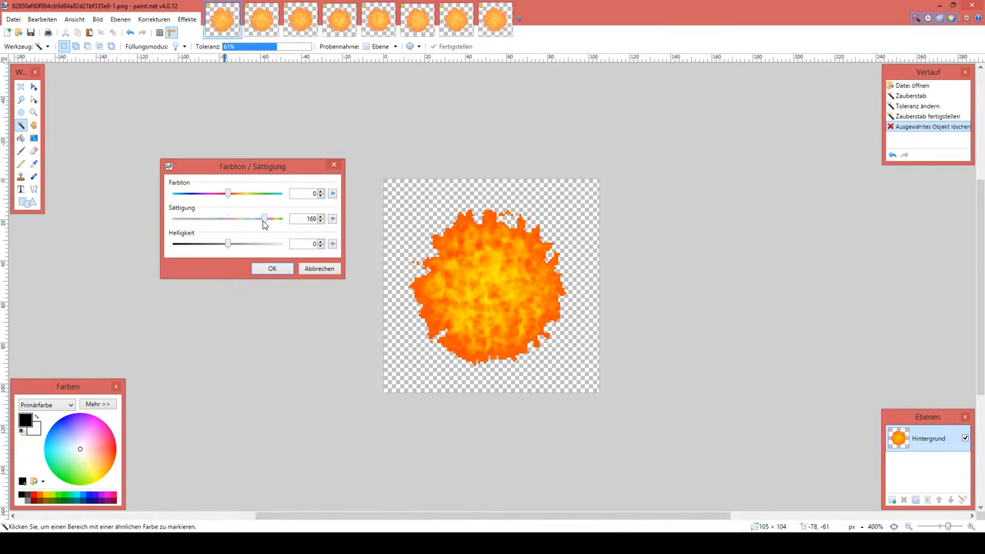
pyautogui.moveTo(264, 219); pyautogui.dragTo(271, 219)
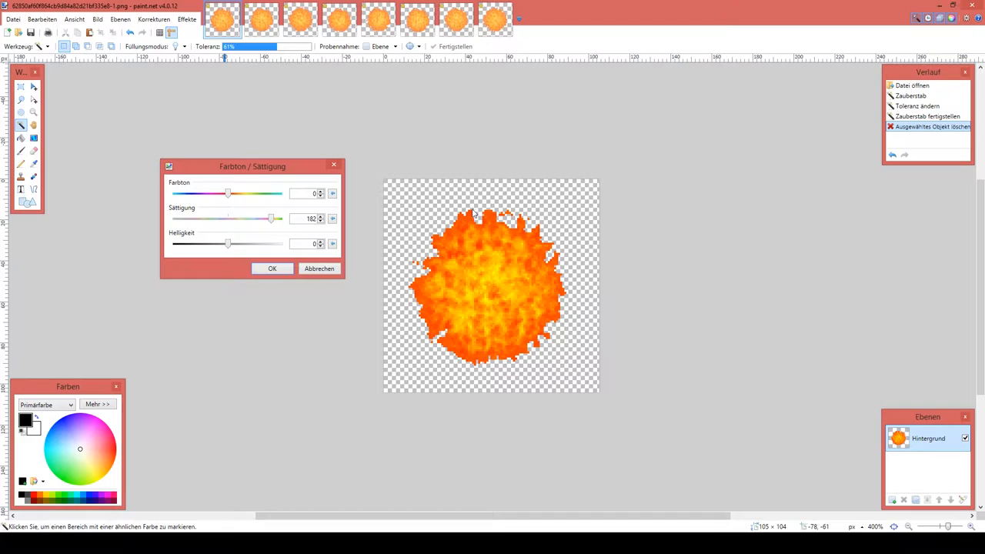
pyautogui.moveTo(464, 221)
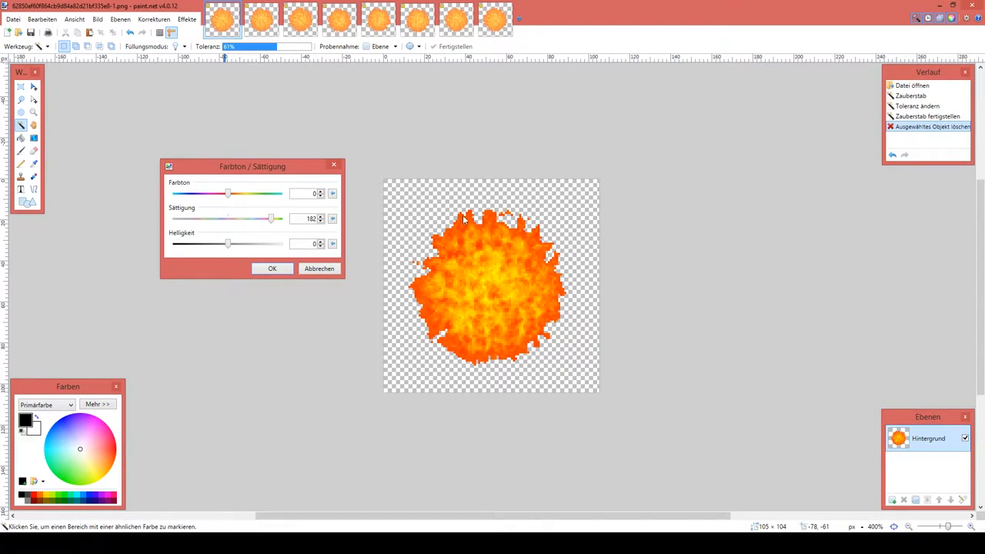
pyautogui.moveTo(538, 338)
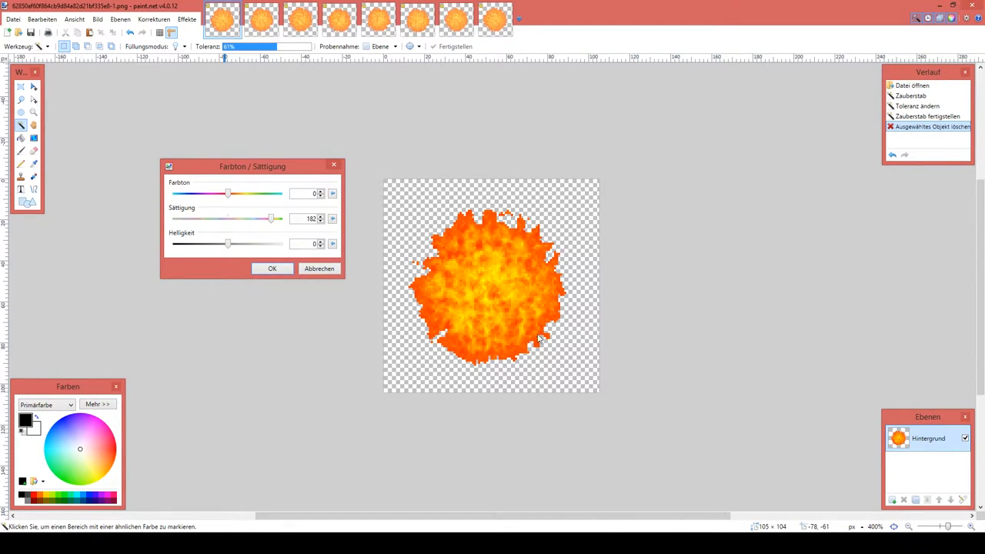
pyautogui.moveTo(485, 298)
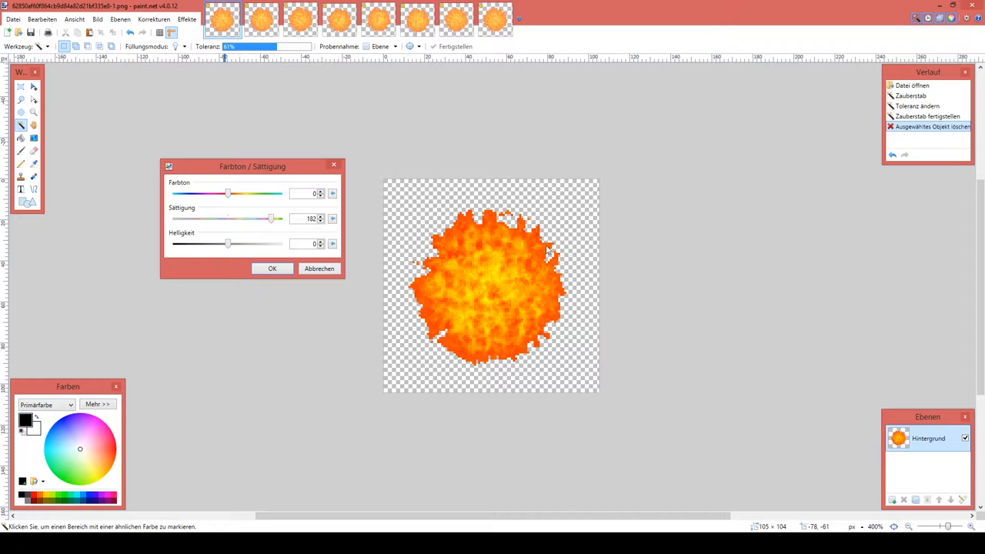
pyautogui.moveTo(448, 329)
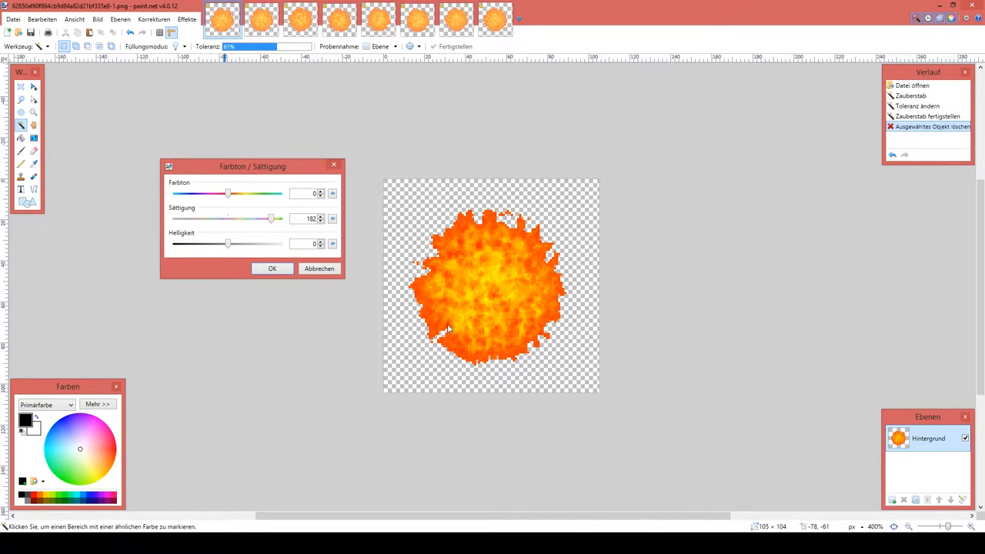
pyautogui.moveTo(473, 294)
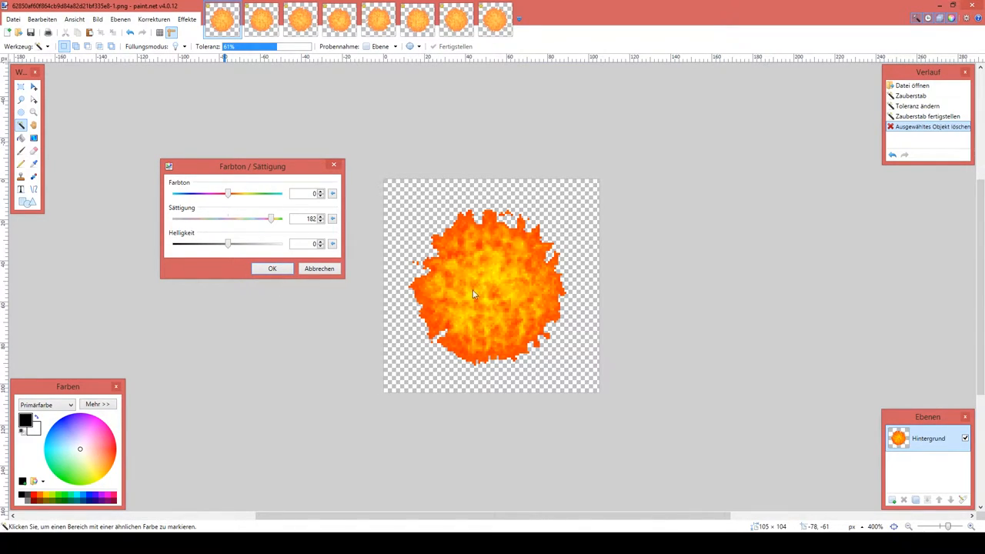
pyautogui.click(272, 269)
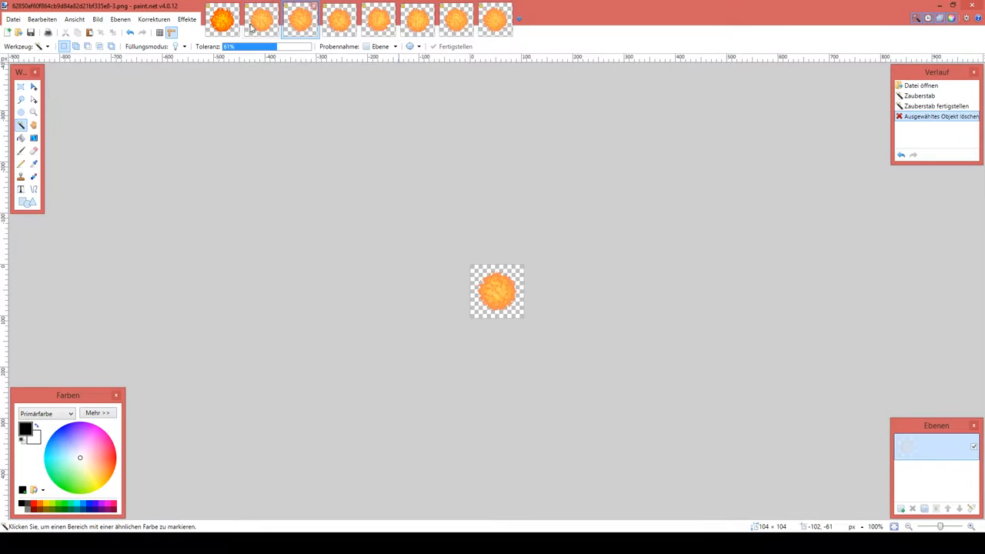
# Step: Switch to another fireball frame to apply the same saturation boost
pyautogui.click(377, 19)
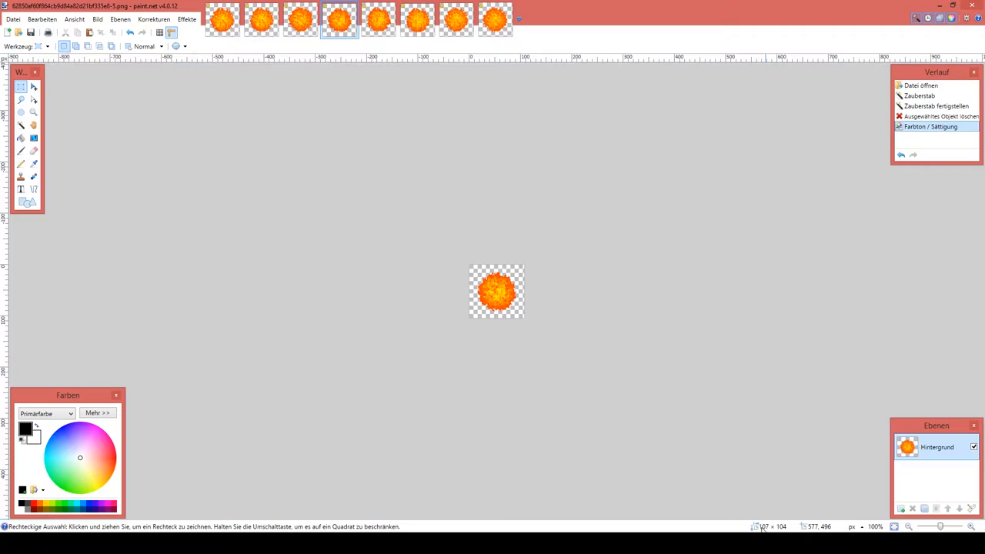
pyautogui.moveTo(504, 256)
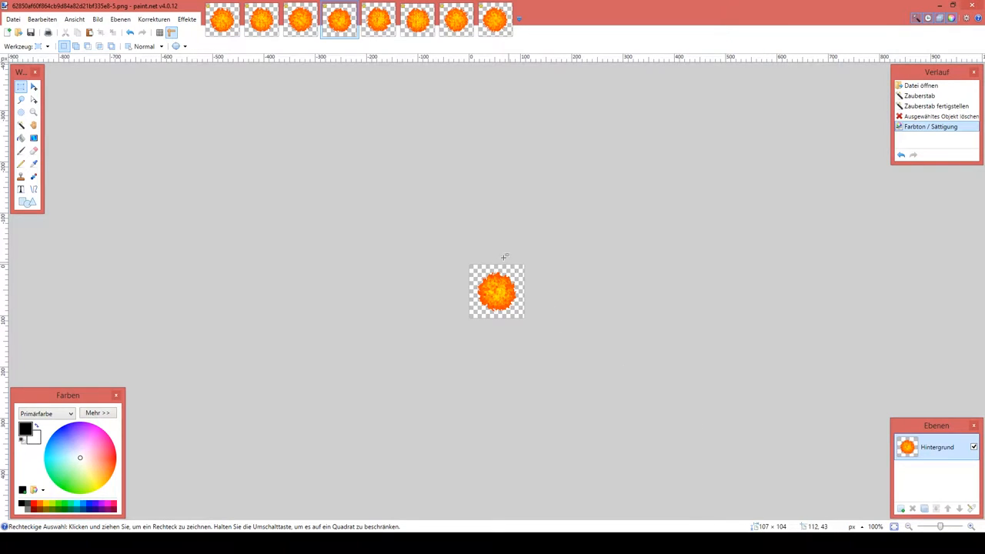
pyautogui.moveTo(125, 121)
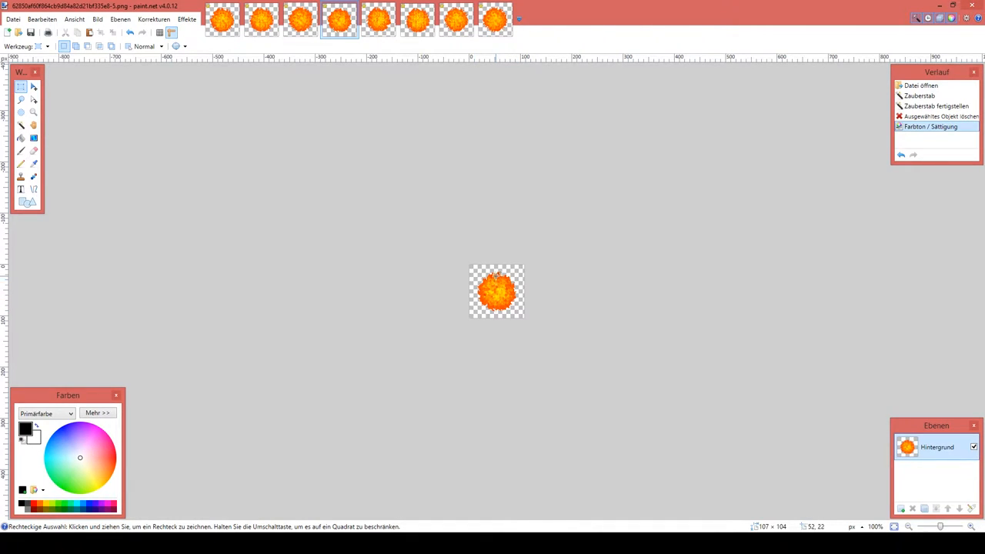
pyautogui.moveTo(464, 279)
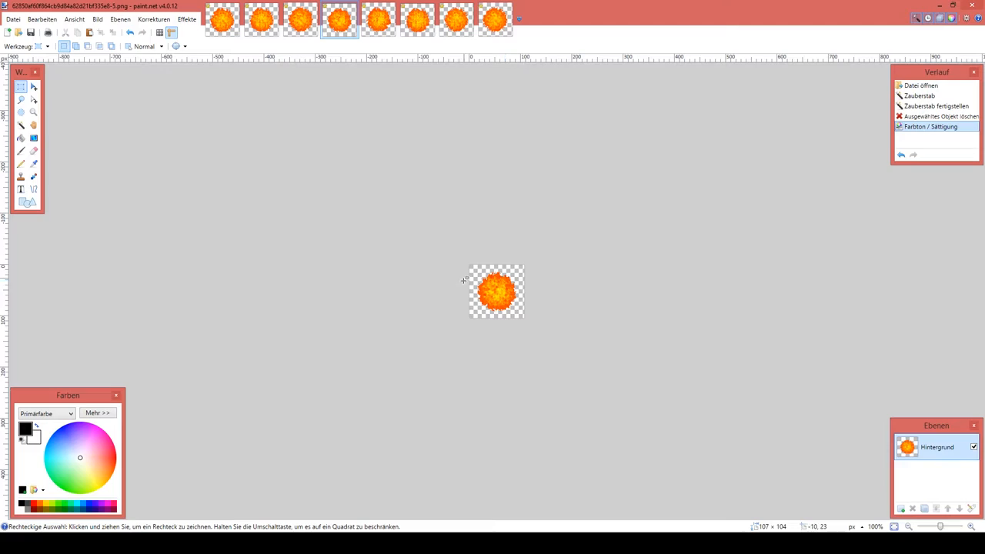
pyautogui.moveTo(490, 291)
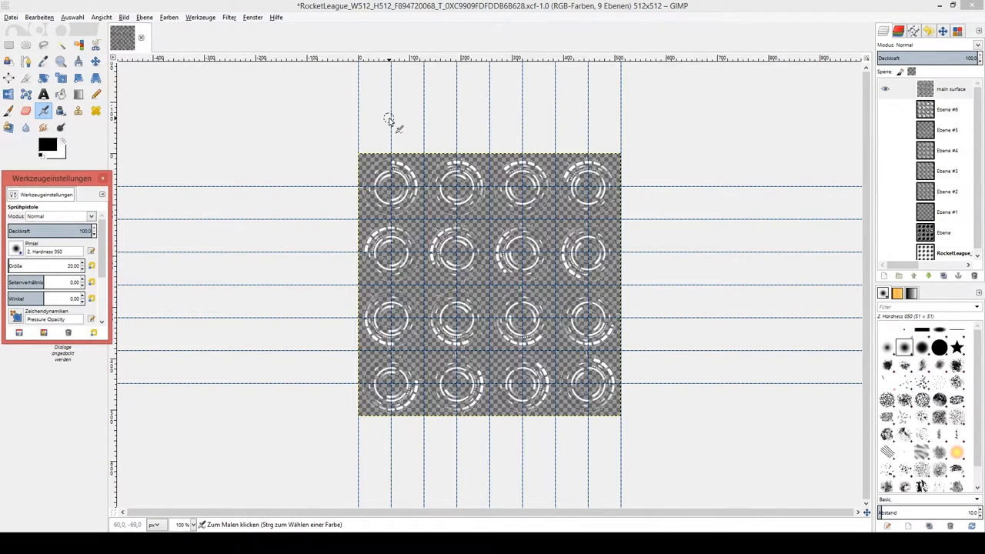
pyautogui.moveTo(401, 126)
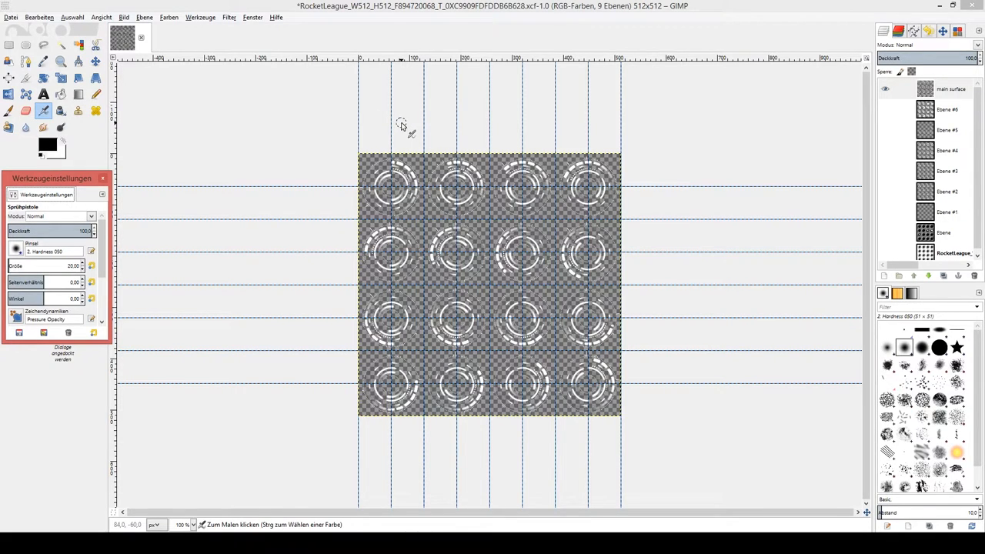
pyautogui.moveTo(391, 185)
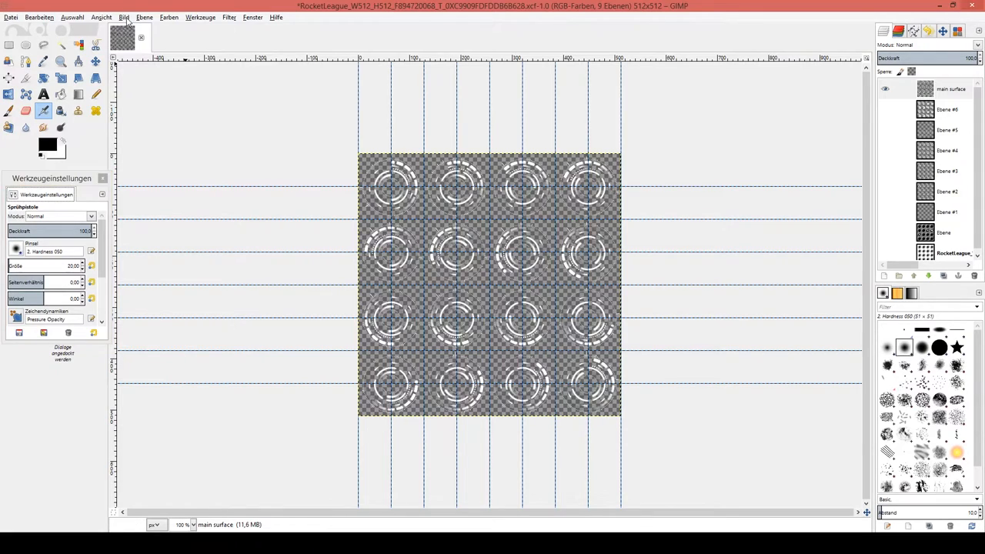
# Step: Create a horizontal guide at position 64 via Bild > Hilfslinien > Neue Hilfslinie
pyautogui.click(253, 17)
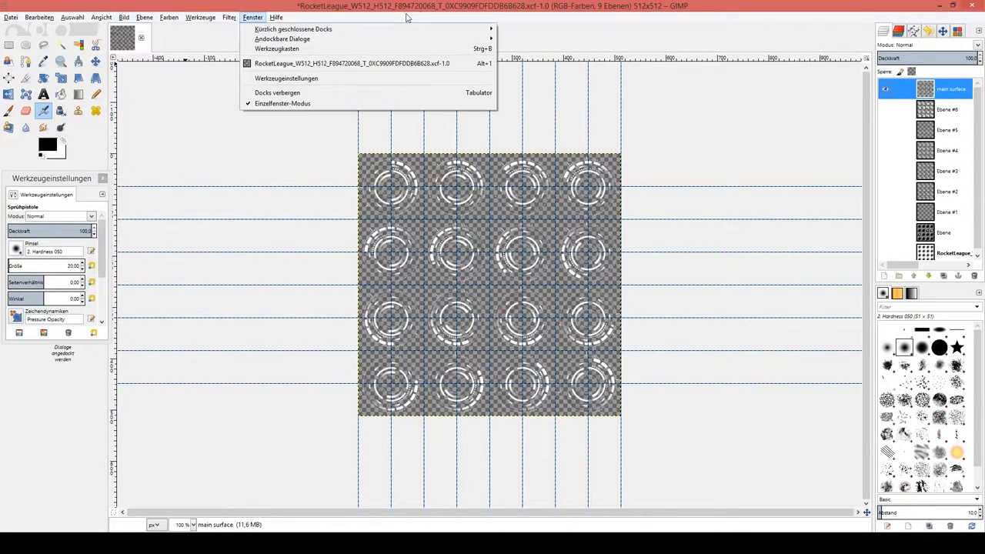
pyautogui.click(123, 17)
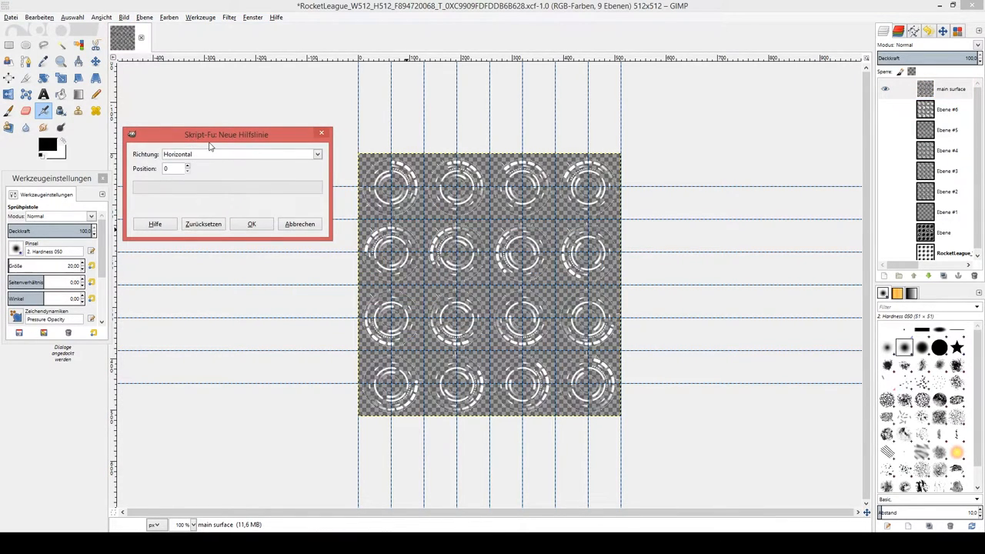
pyautogui.click(316, 154)
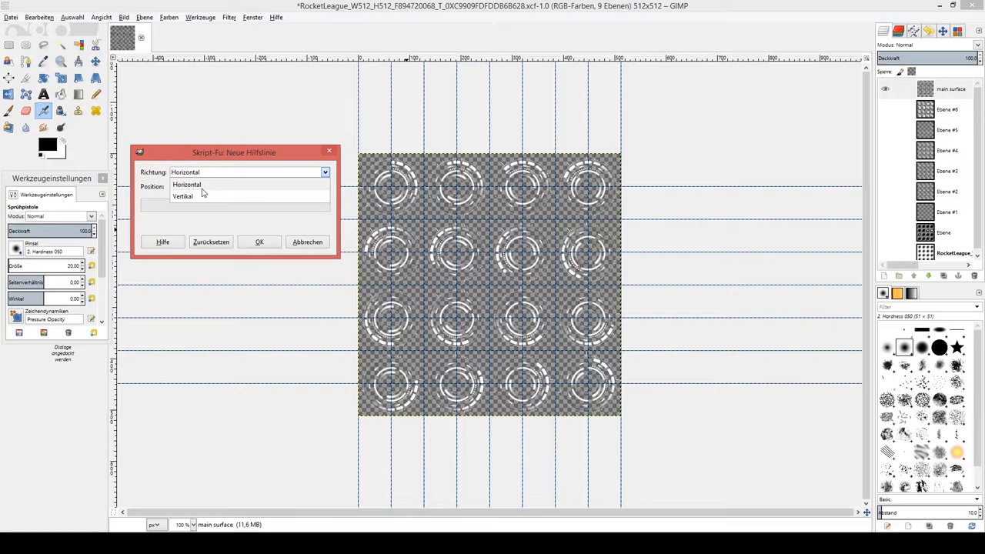
pyautogui.click(187, 185)
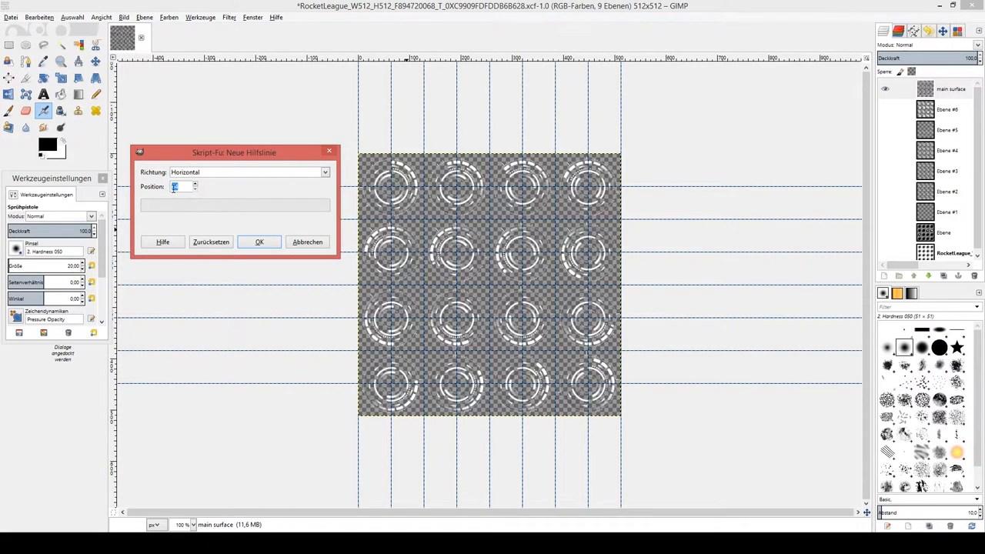
pyautogui.write('64')
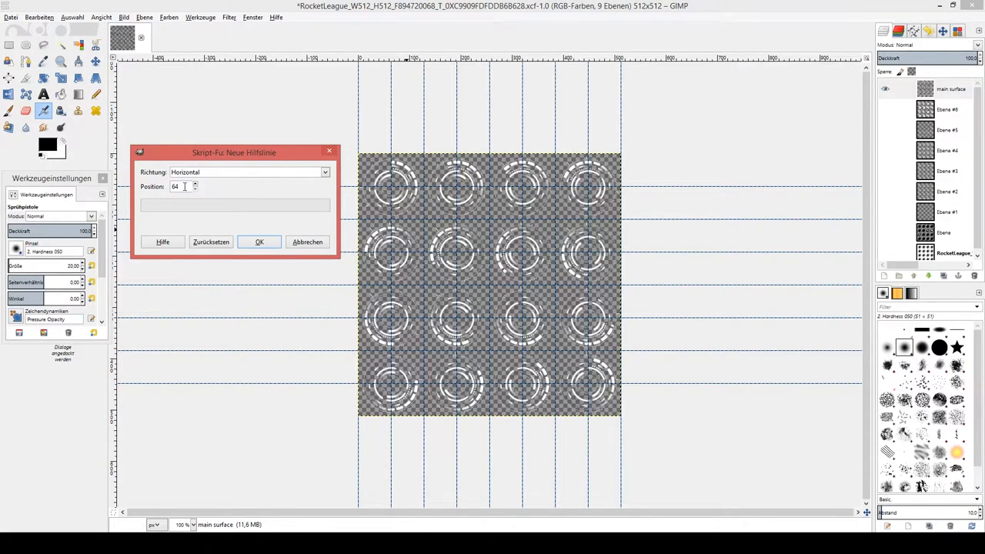
pyautogui.click(259, 242)
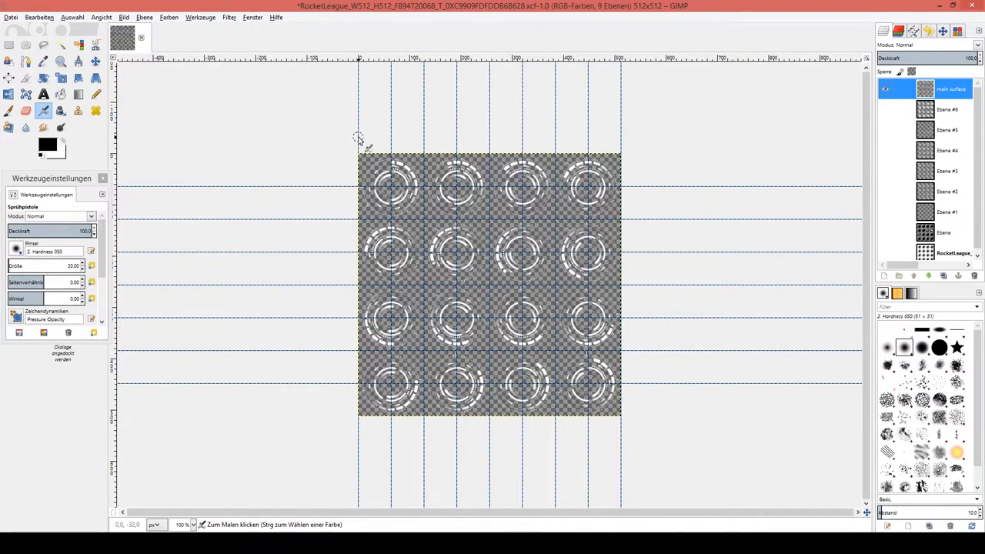
pyautogui.moveTo(393, 146)
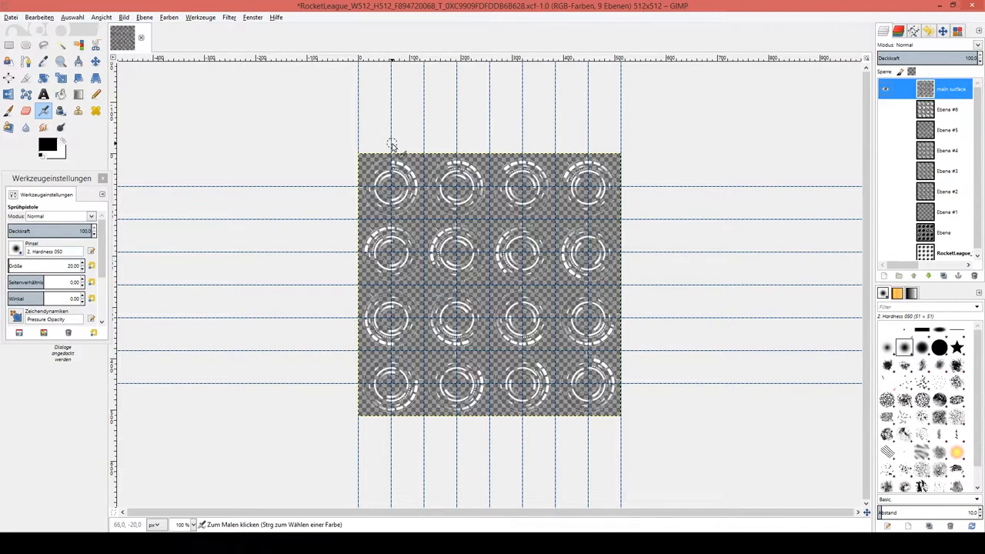
pyautogui.moveTo(461, 89)
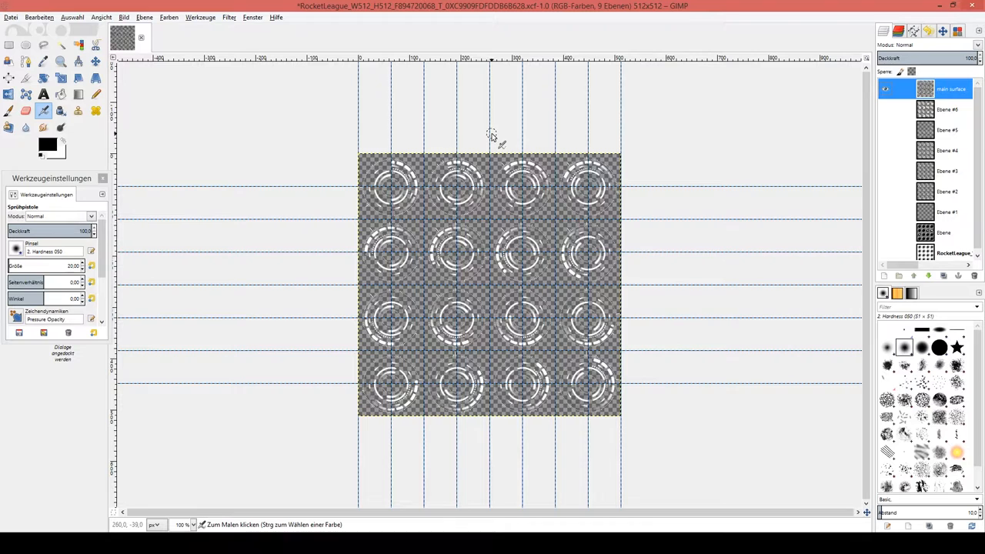
pyautogui.moveTo(286, 210)
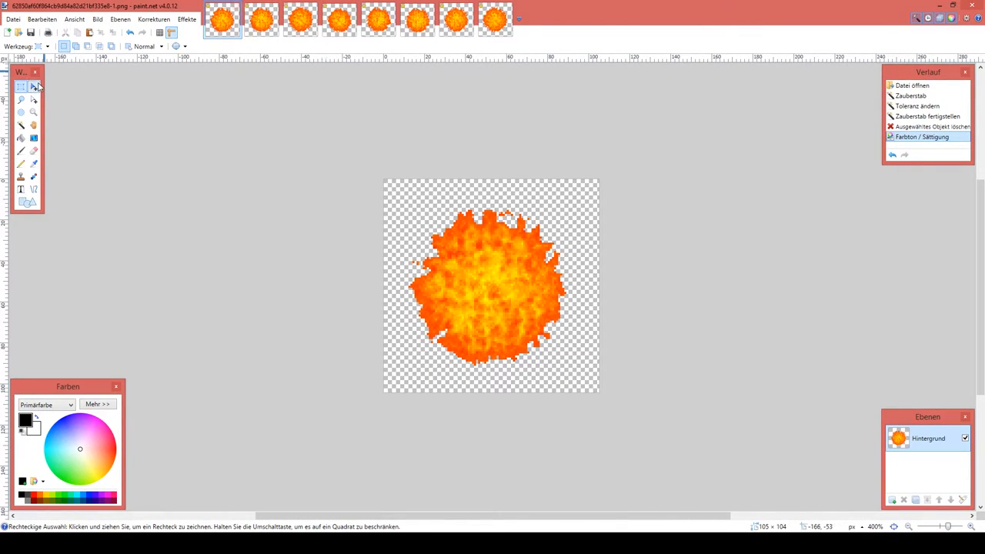
# Step: Select the whole saturated first fireball frame for copying
pyautogui.click(42, 20)
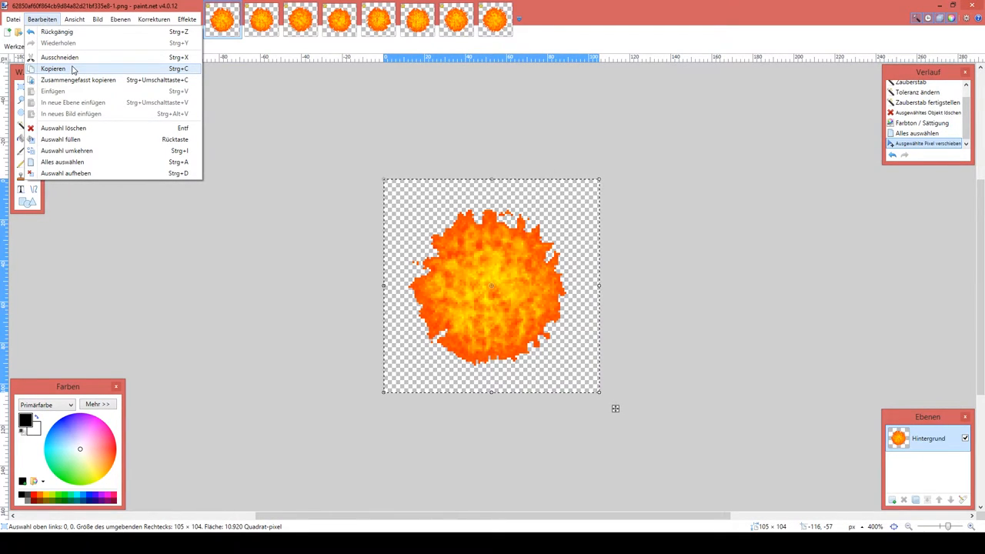
pyautogui.moveTo(395, 245)
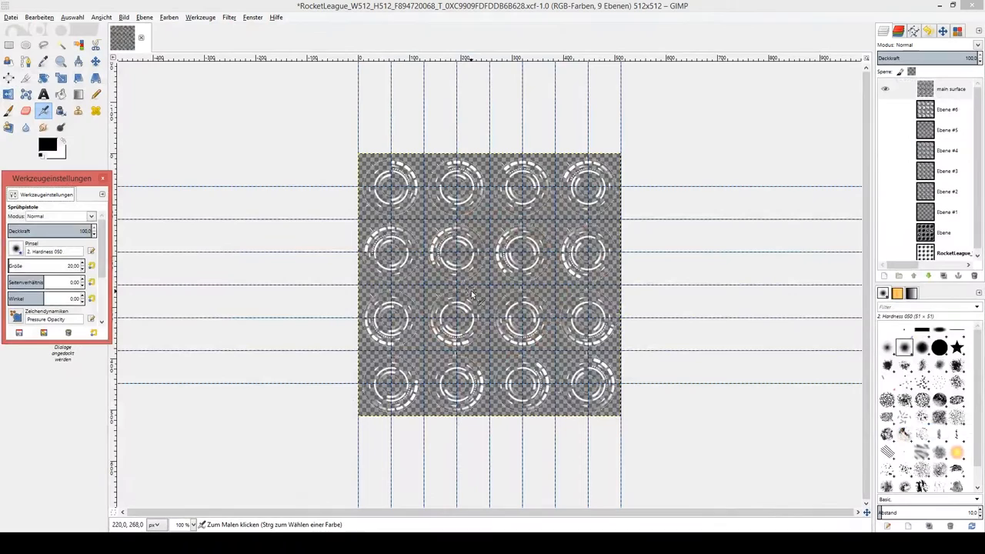
# Step: Add a new transparent layer Ebene #7 above main surface and make it active
pyautogui.click(952, 89)
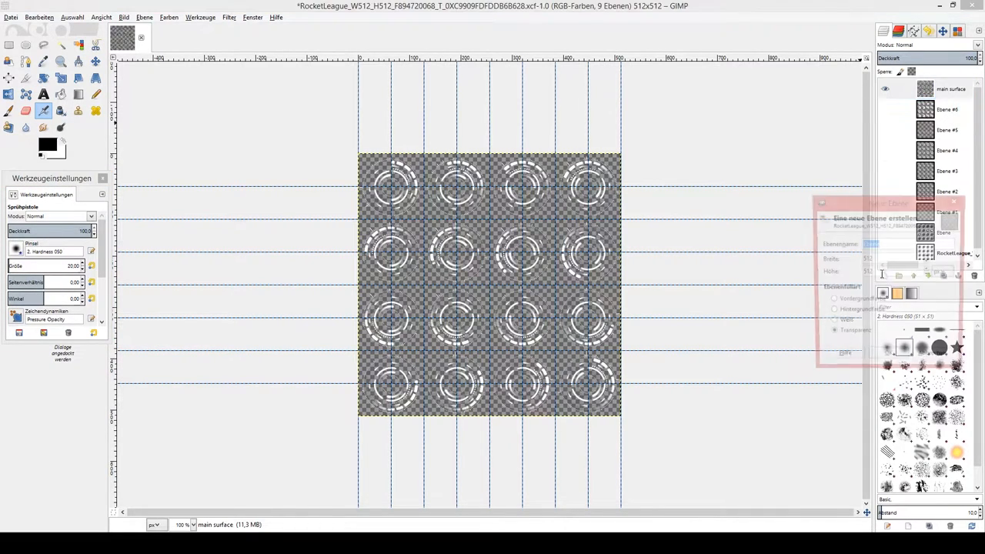
pyautogui.click(844, 352)
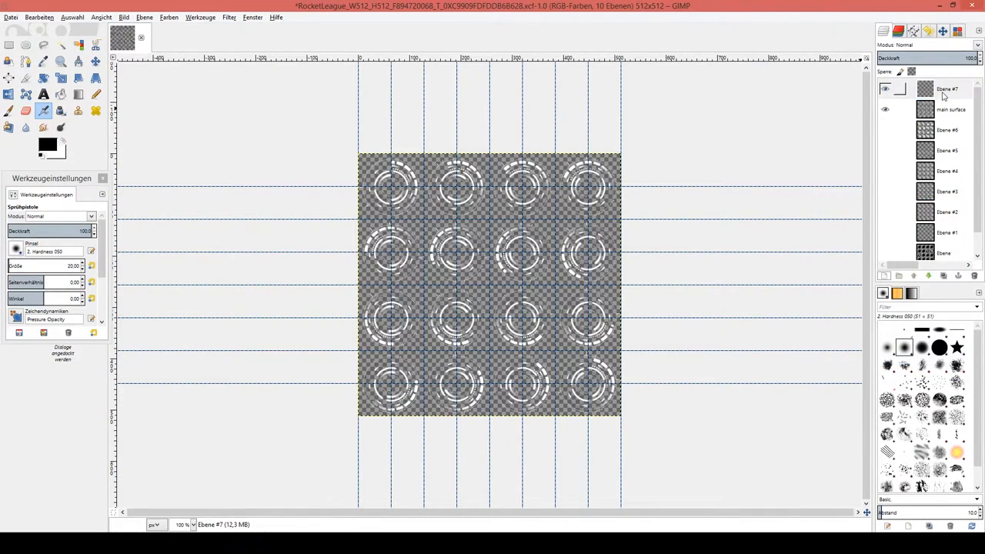
pyautogui.click(946, 89)
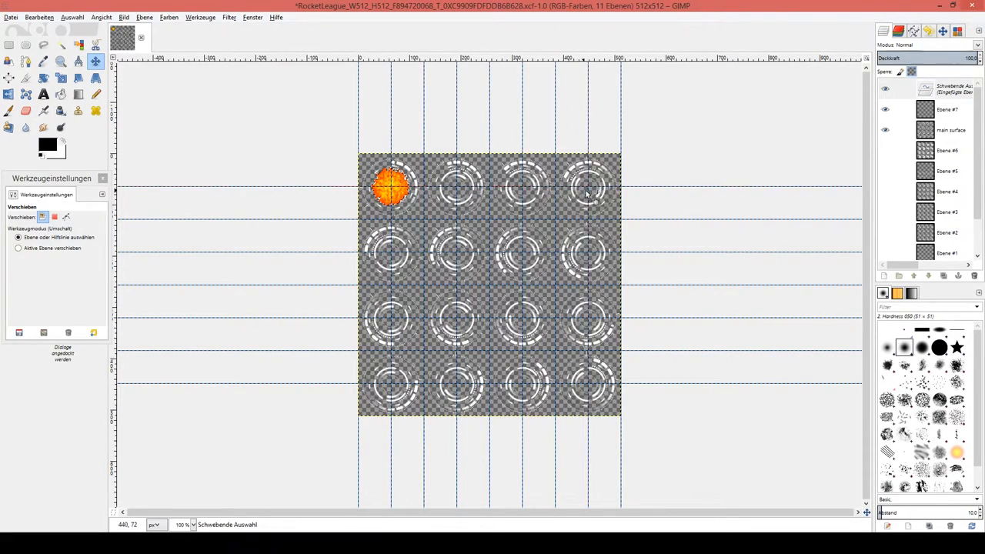
pyautogui.moveTo(639, 247)
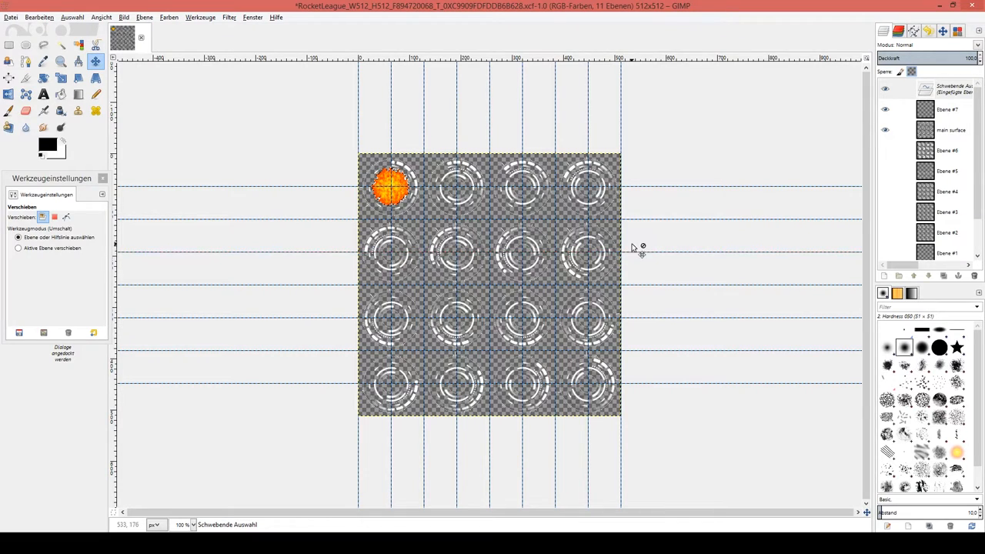
pyautogui.moveTo(498, 221)
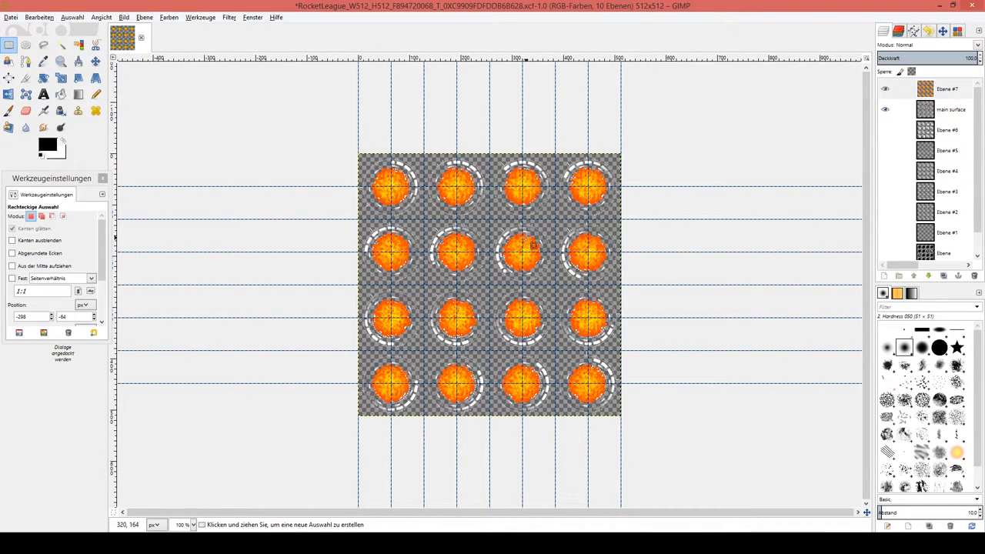
pyautogui.moveTo(412, 248)
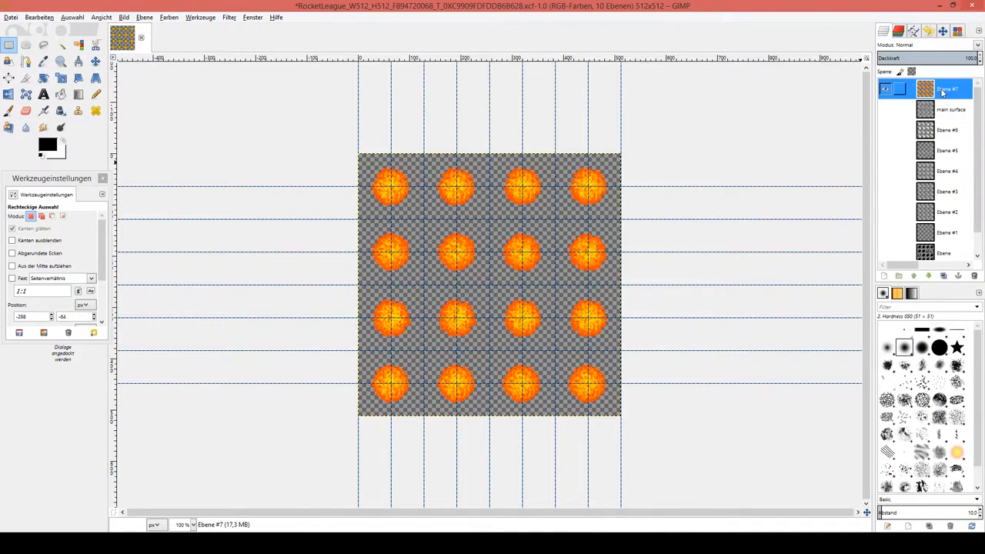
# Step: Hide the white ring layers using their eye icons in the Layers panel
pyautogui.click(885, 88)
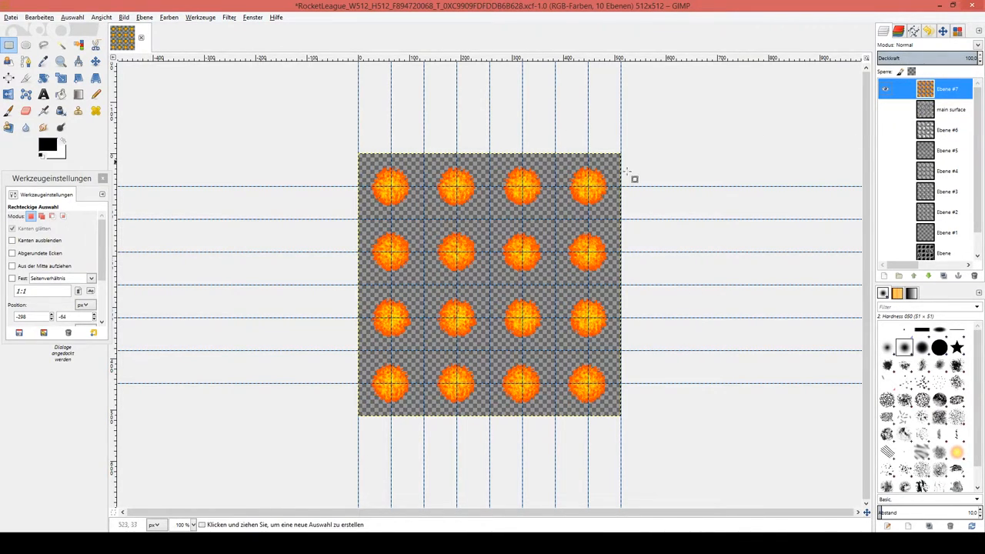
pyautogui.moveTo(415, 203)
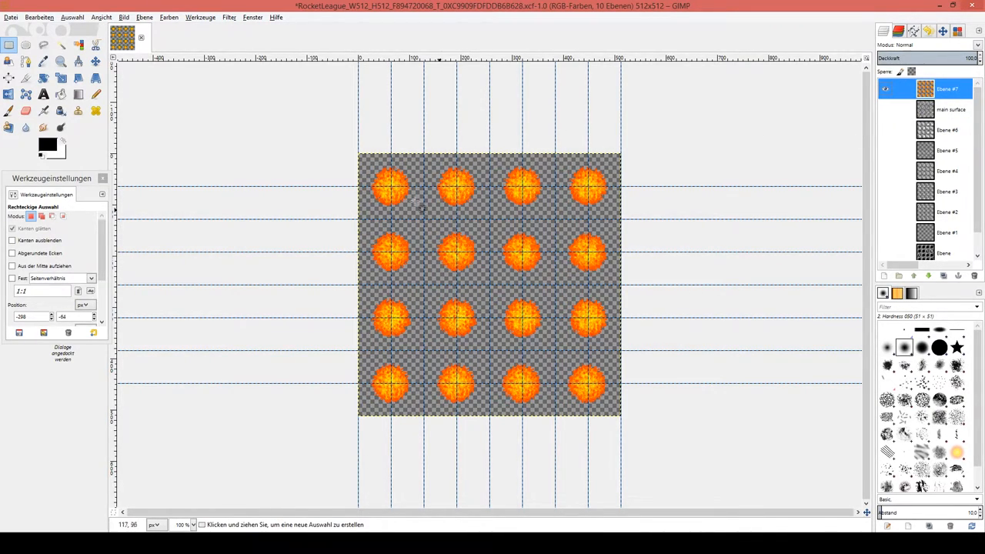
pyautogui.moveTo(570, 297)
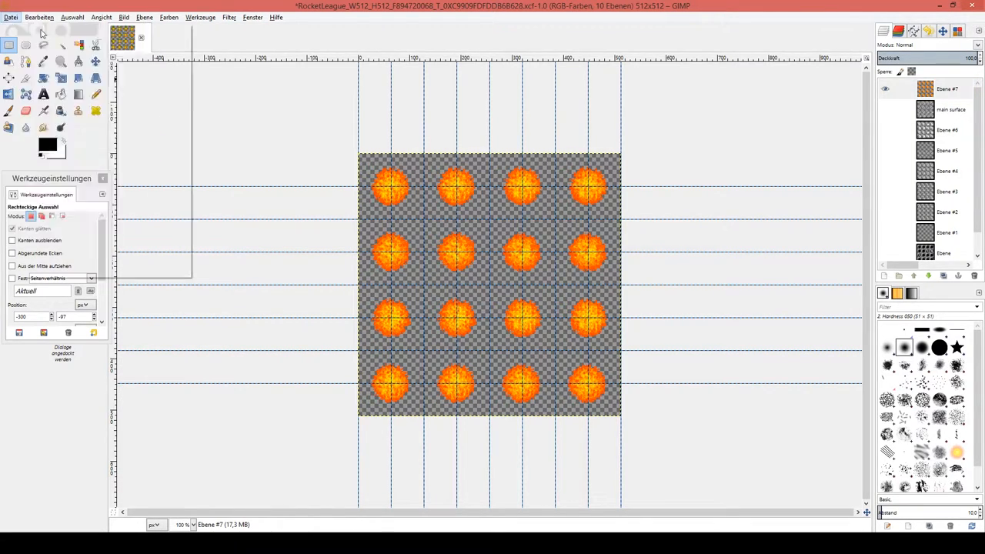
# Step: Start Export As and browse to Desktop/animated wheels tutorial/modded
pyautogui.click(11, 16)
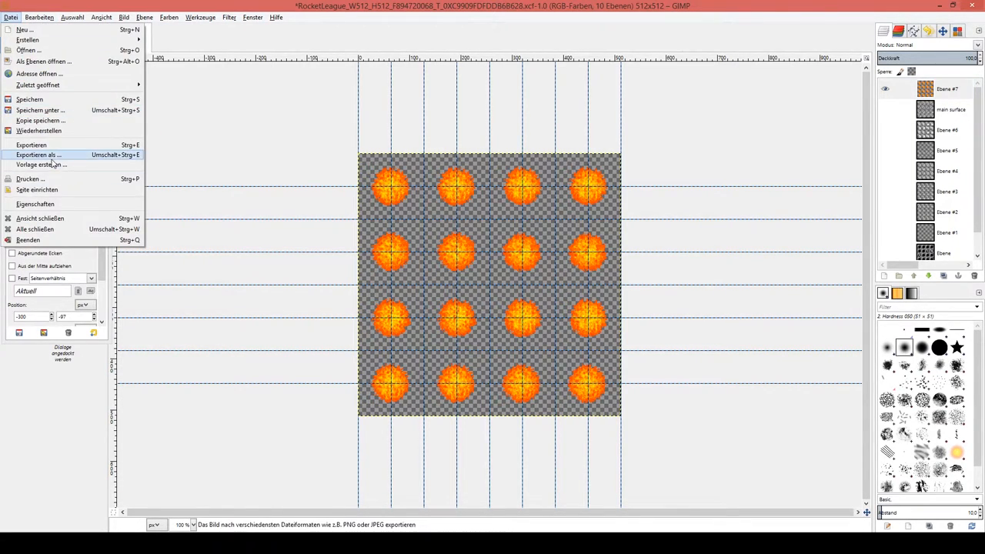
pyautogui.click(38, 155)
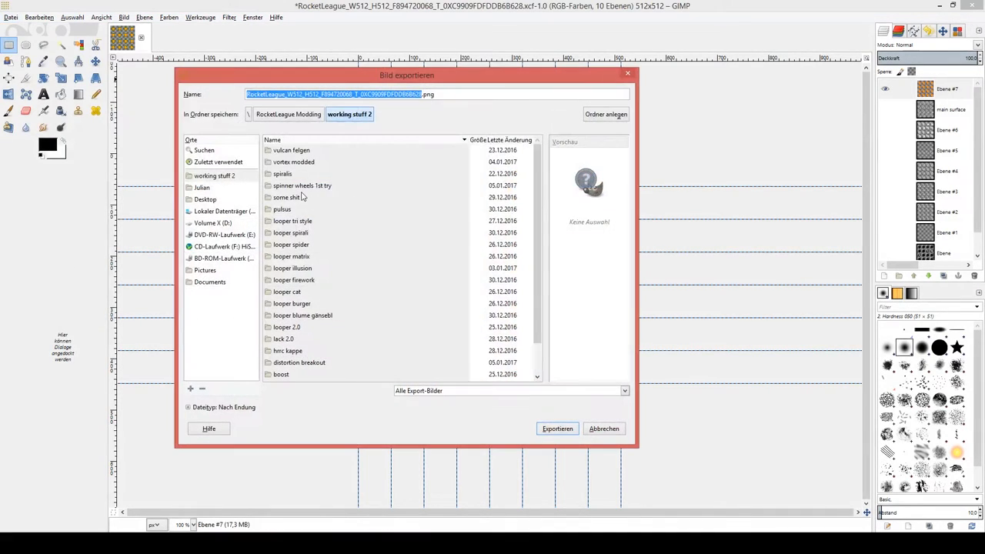
pyautogui.moveTo(406, 75); pyautogui.dragTo(531, 88)
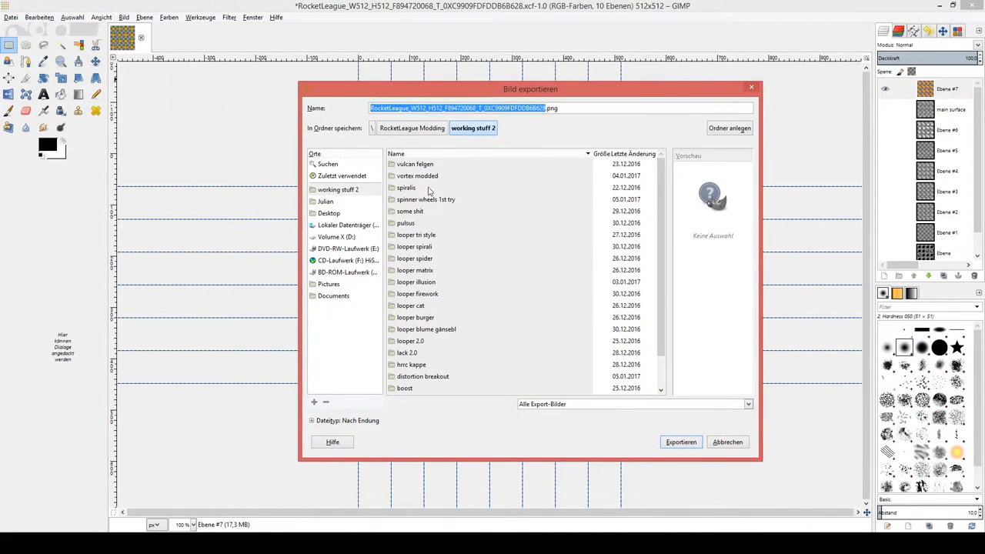
pyautogui.click(329, 214)
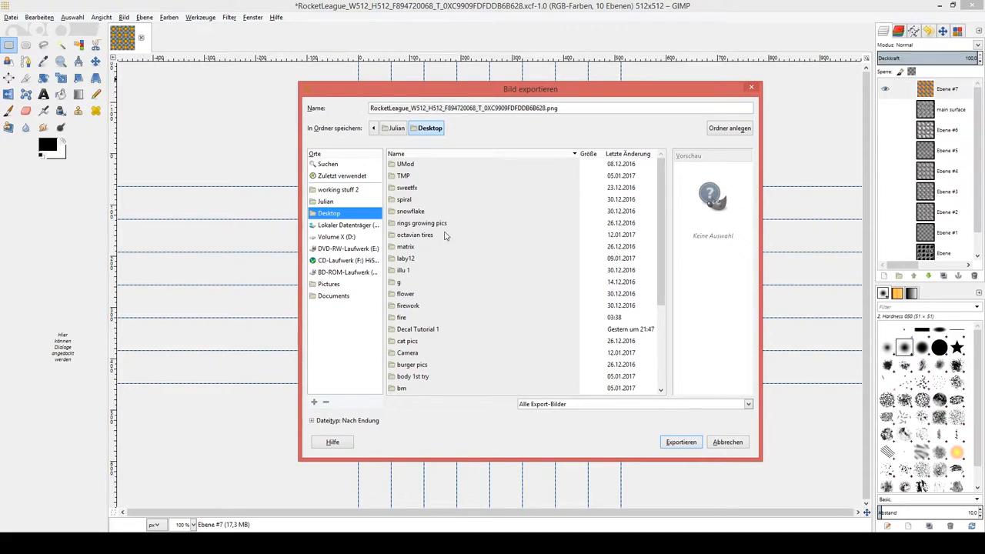
pyautogui.click(412, 304)
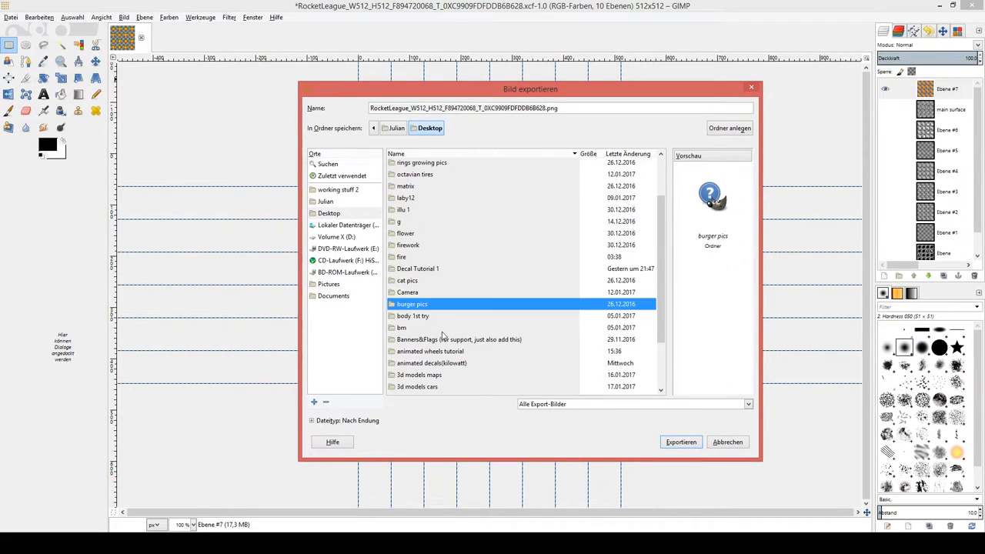
pyautogui.scroll(-3)
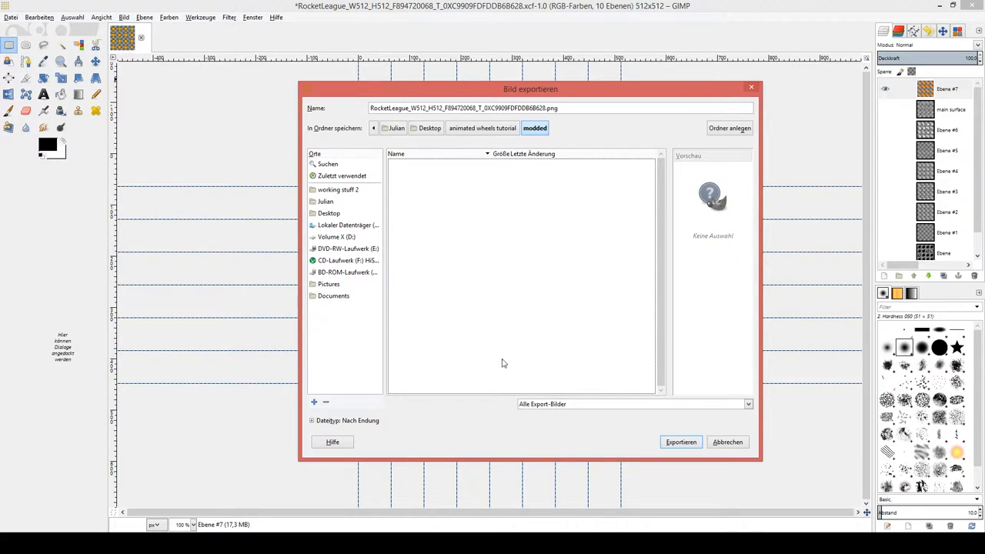
# Step: Choose DDS image as the format with a .dds extension and export
pyautogui.click(631, 404)
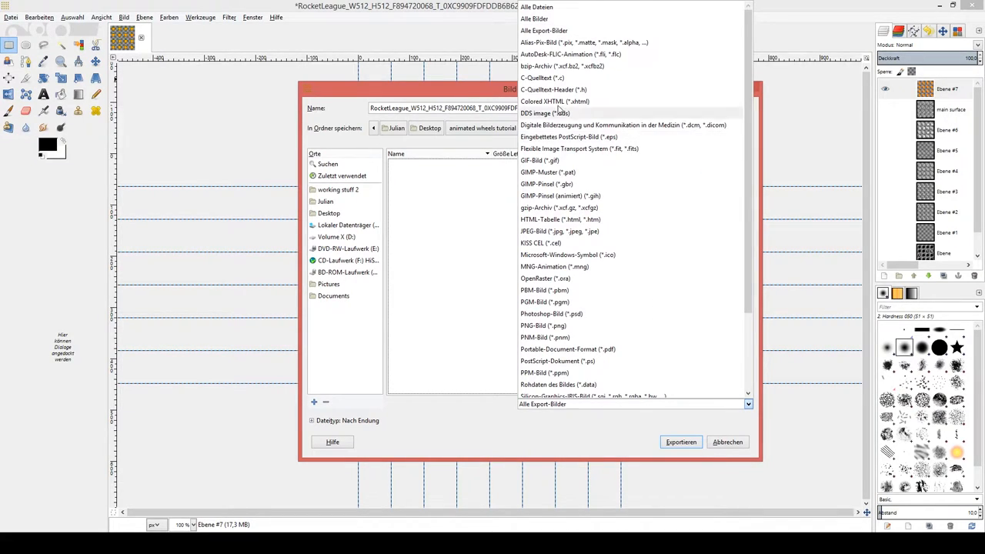
pyautogui.click(544, 113)
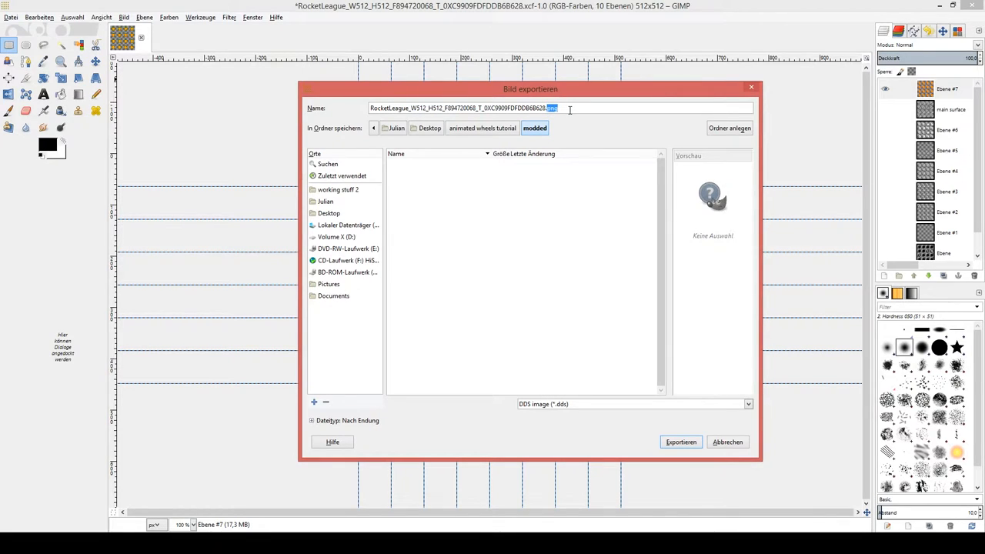
pyautogui.write('.dds')
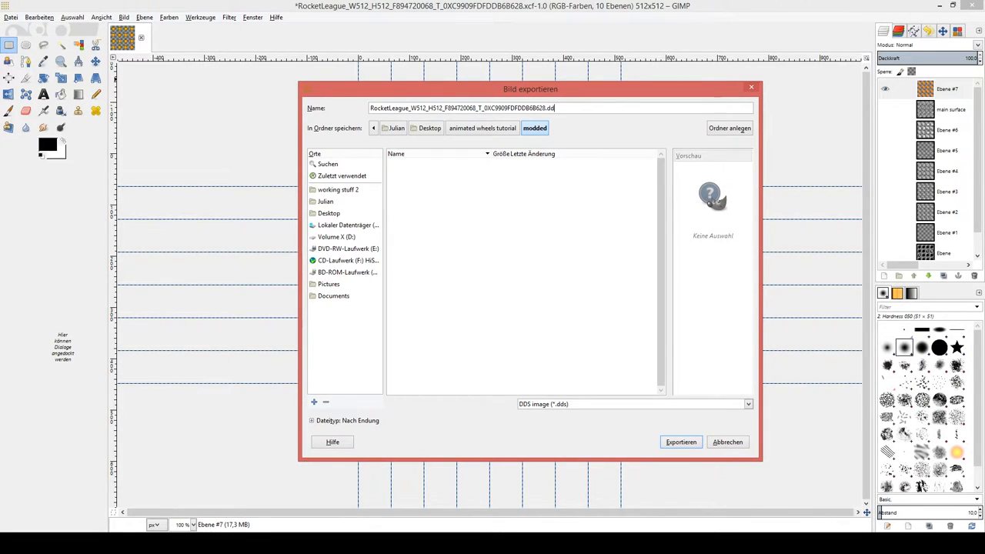
pyautogui.doubleClick(538, 108)
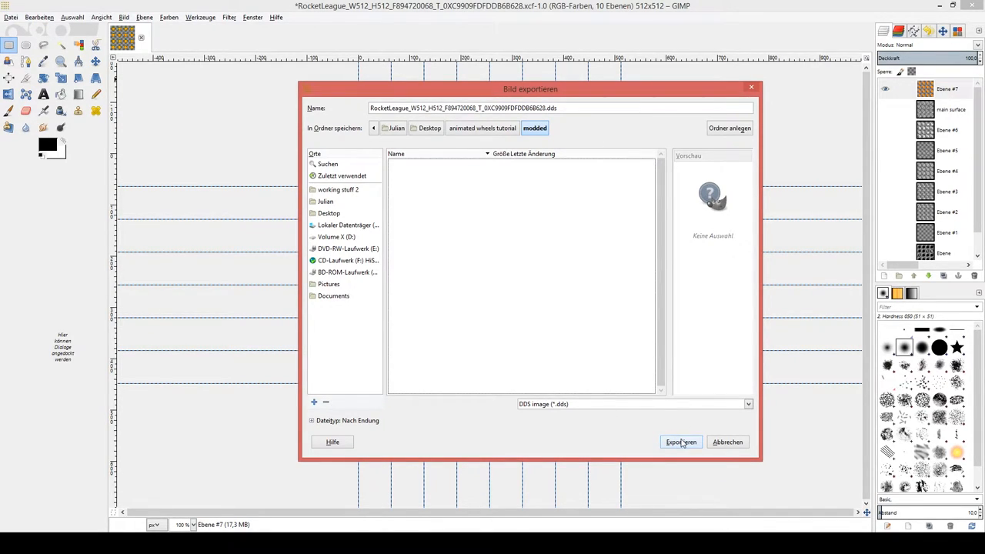
pyautogui.click(680, 442)
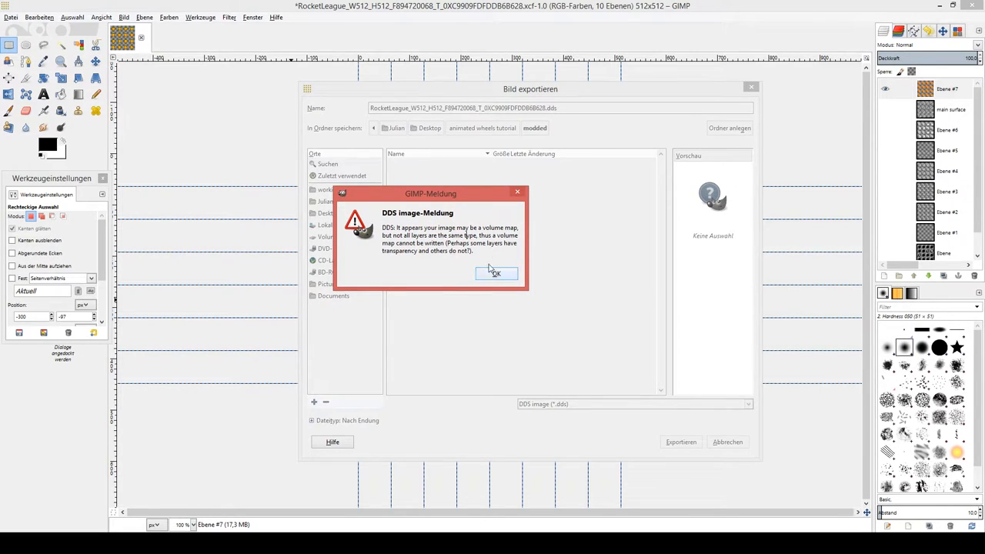
# Step: Dismiss the volume map warning and confirm BC2/DXT3 compression without mipmaps
pyautogui.click(496, 274)
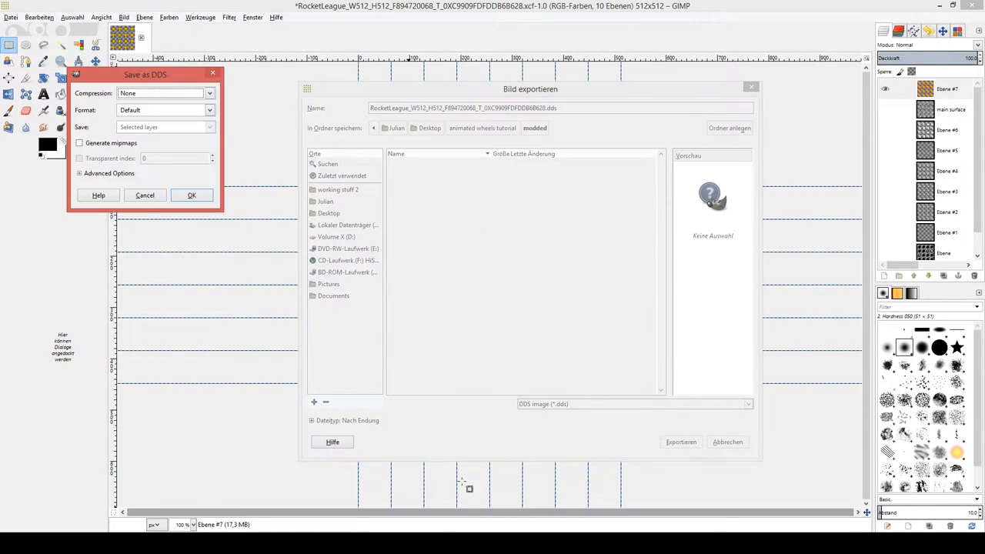
pyautogui.moveTo(144, 74); pyautogui.dragTo(506, 195)
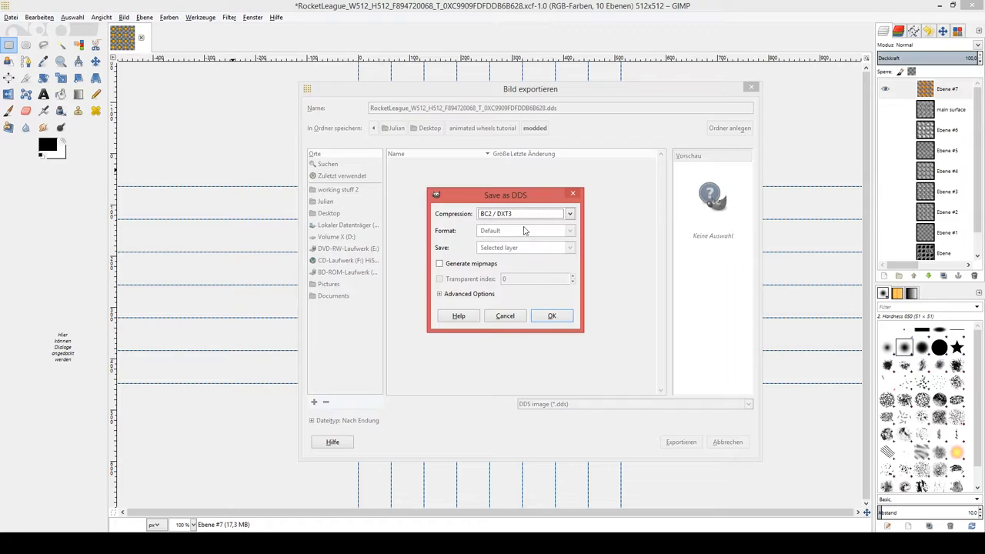
pyautogui.moveTo(508, 232)
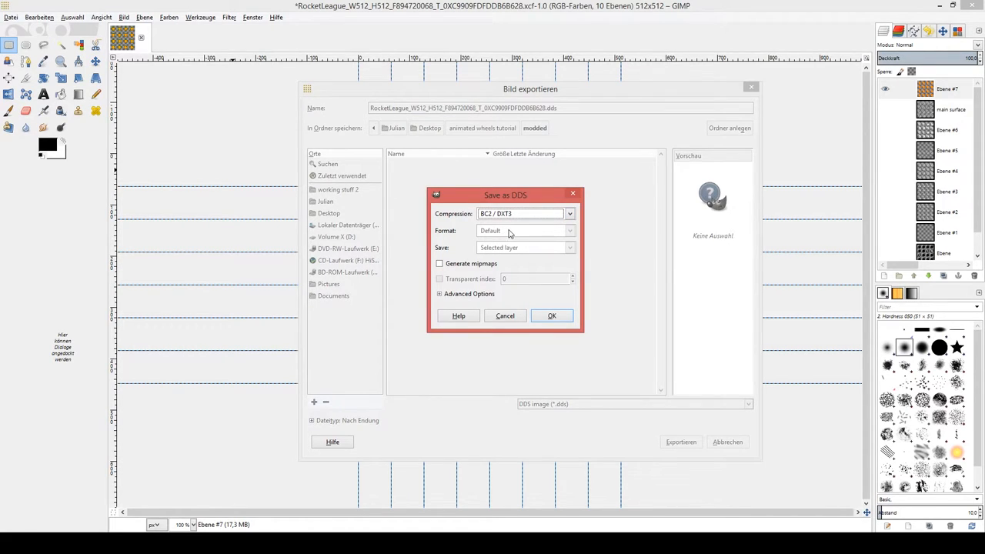
pyautogui.click(439, 264)
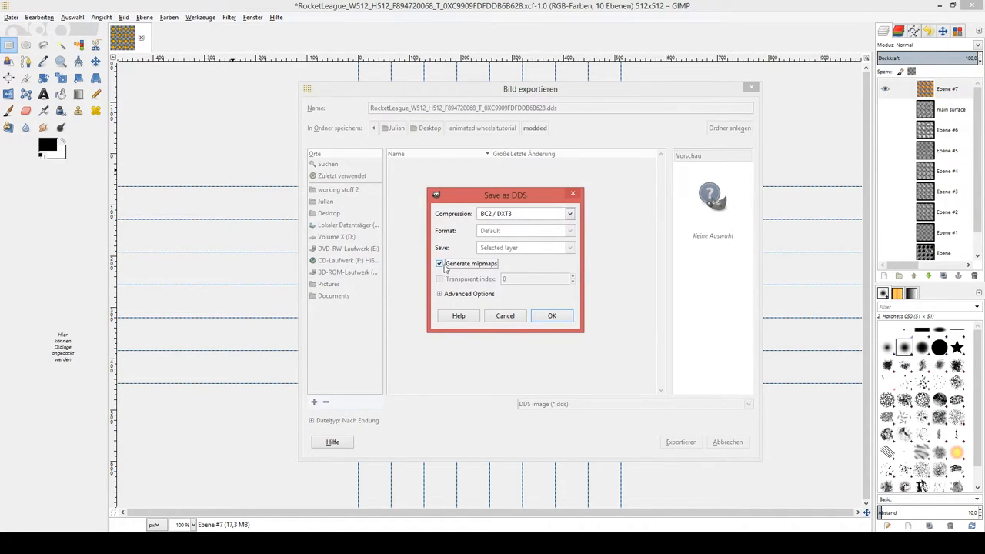
pyautogui.click(440, 263)
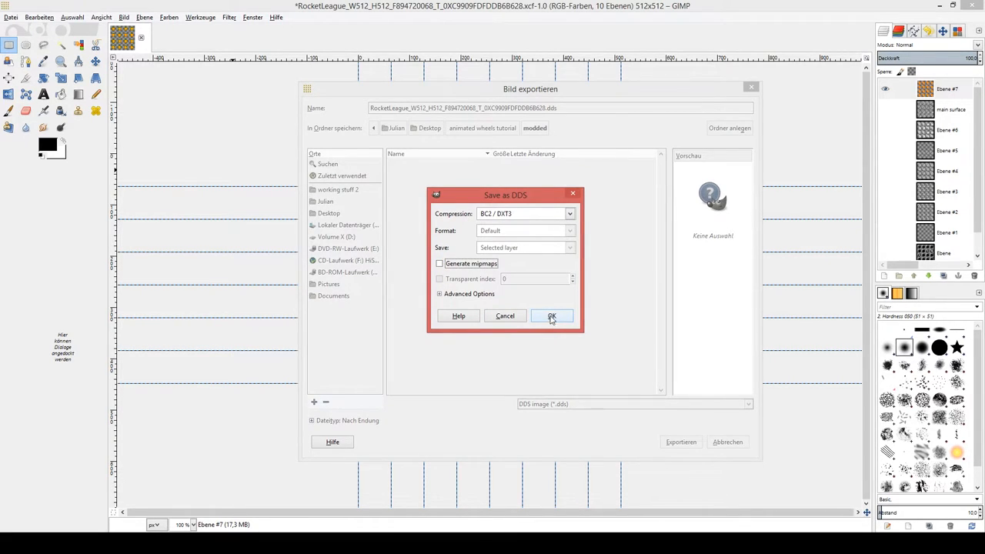
pyautogui.click(551, 316)
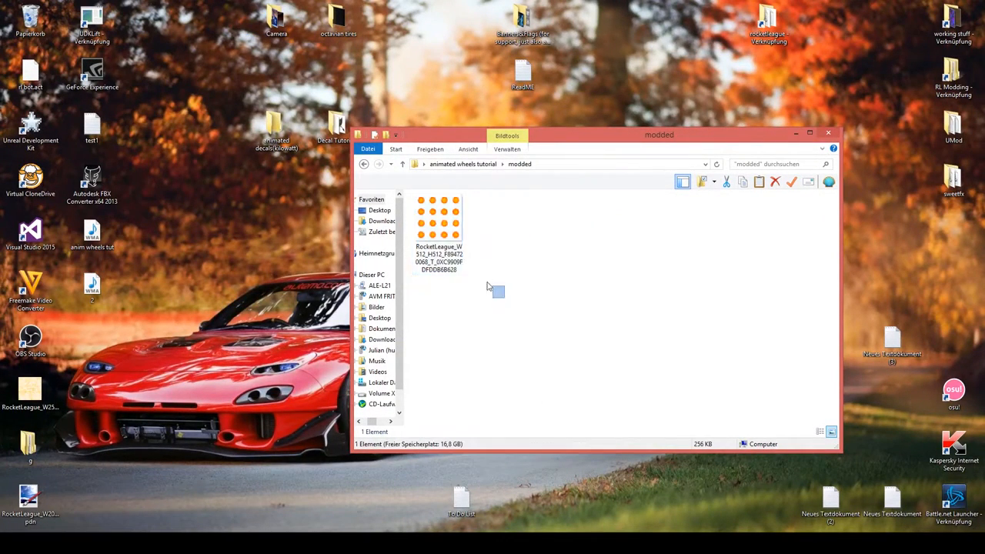
# Step: Move between the modded and animated wheels tutorial folders to check the exported fireball DDS copies
pyautogui.click(439, 231)
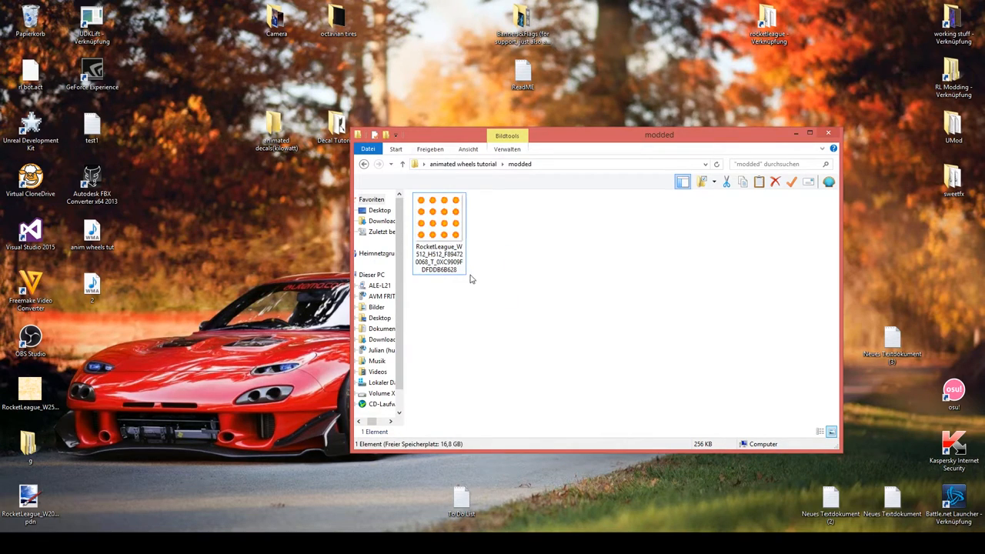
pyautogui.click(439, 230)
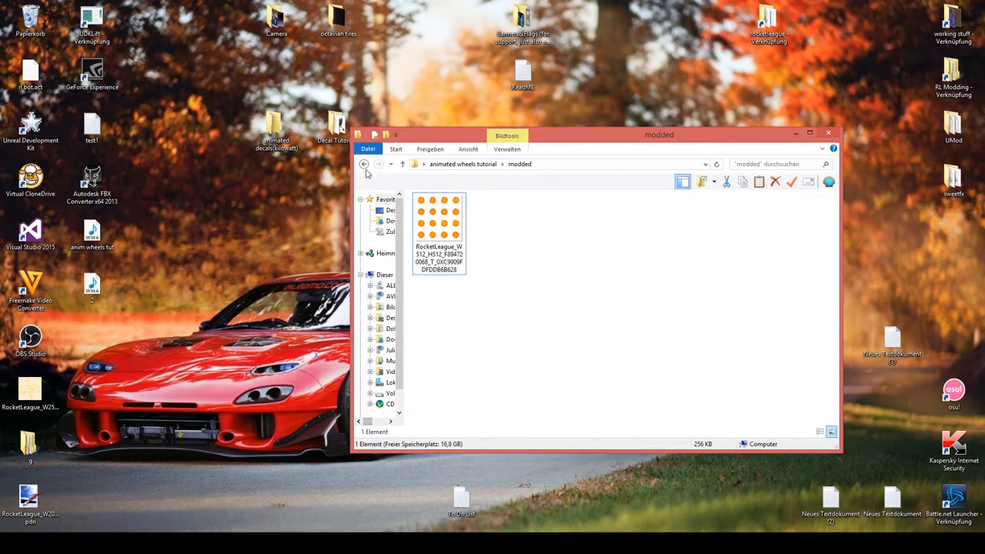
pyautogui.click(364, 164)
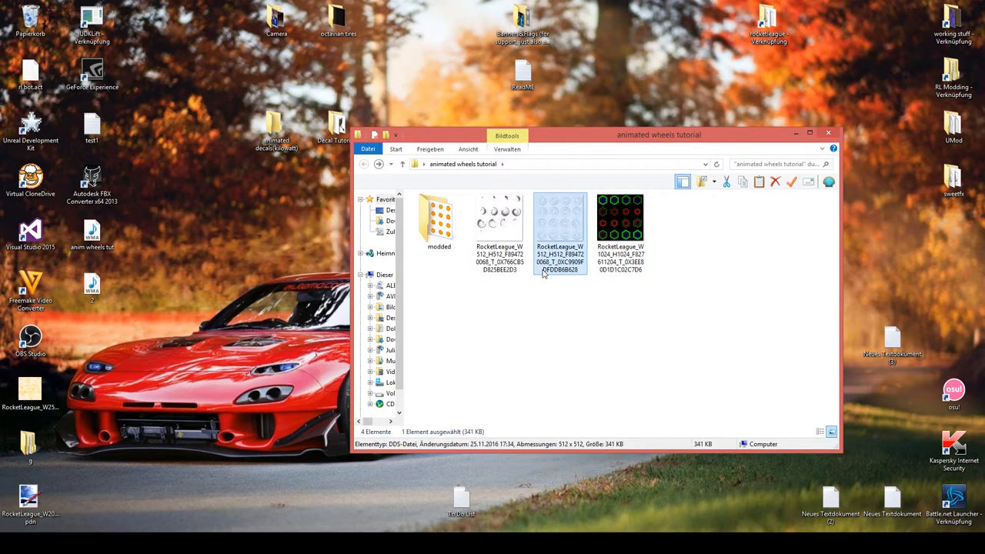
pyautogui.click(499, 224)
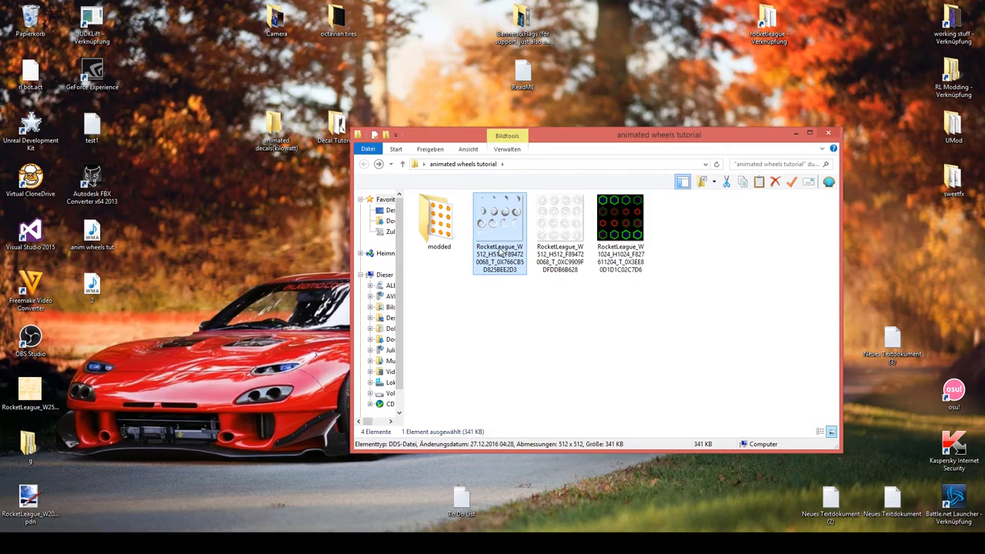
pyautogui.moveTo(504, 254)
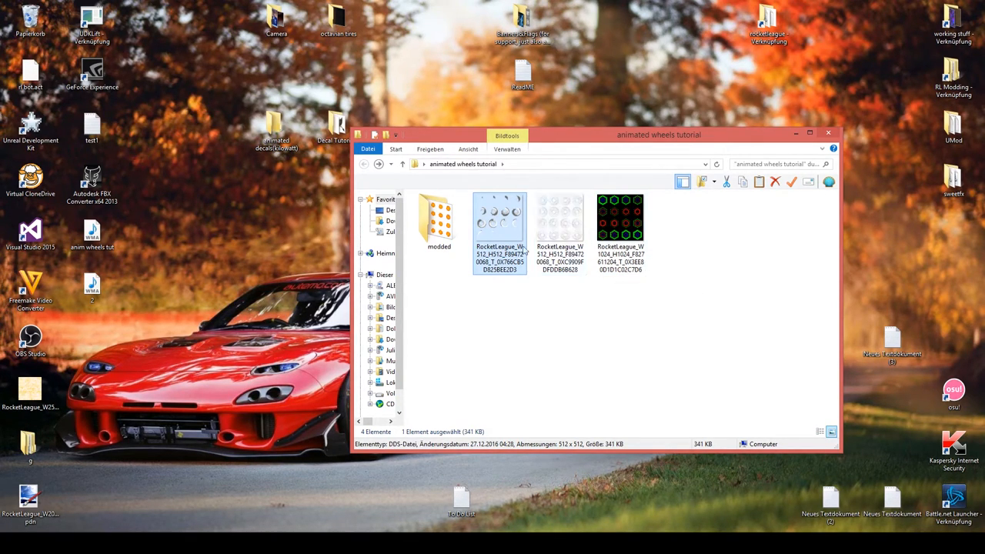
pyautogui.doubleClick(439, 219)
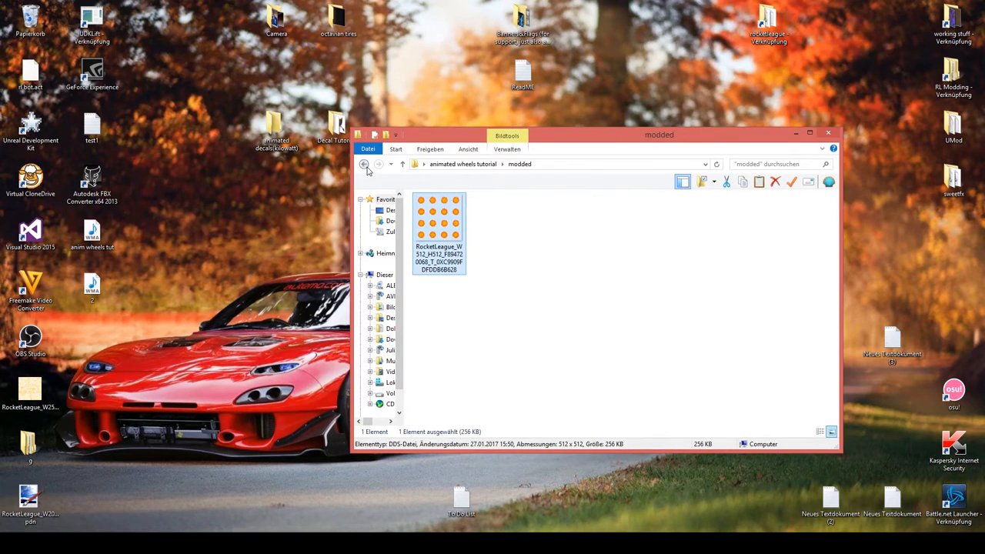
pyautogui.moveTo(364, 165)
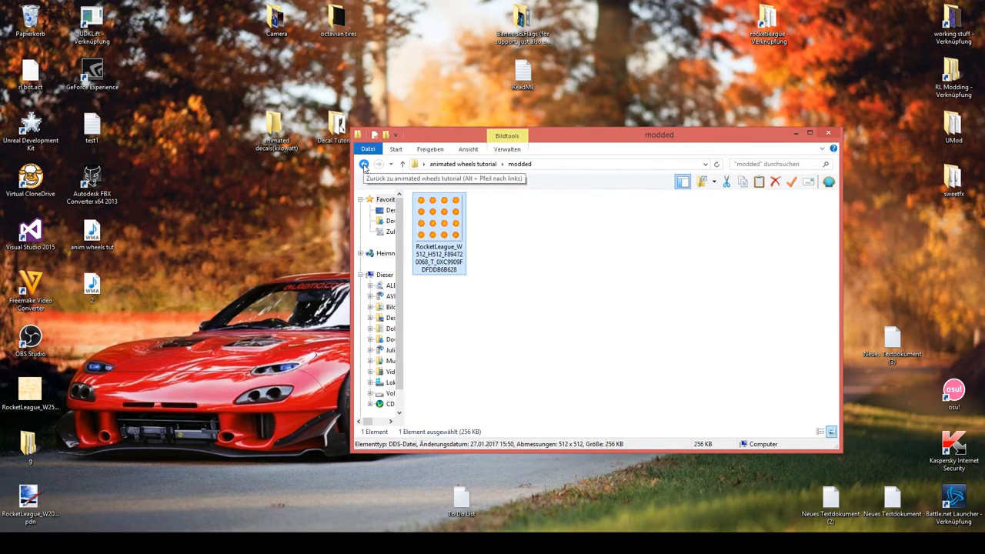
pyautogui.click(364, 164)
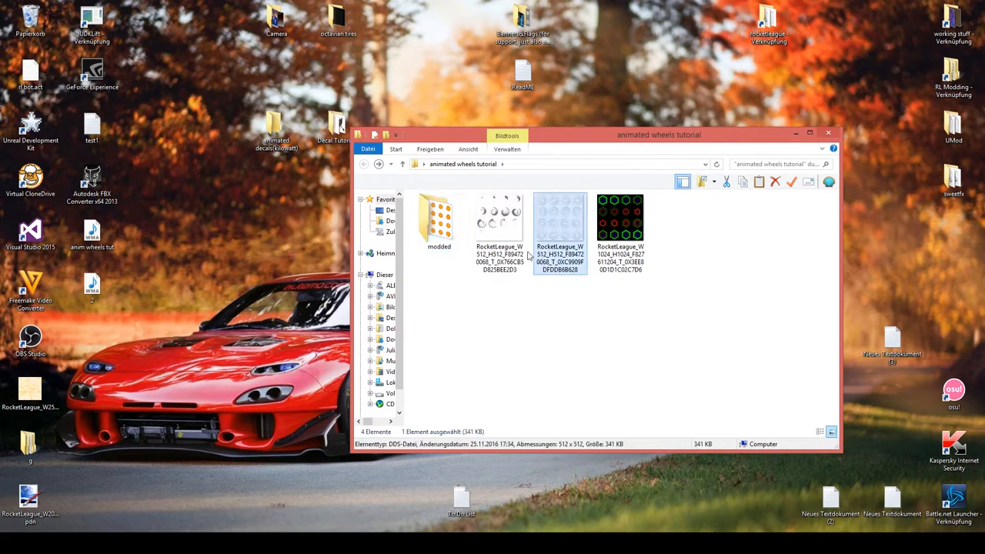
pyautogui.moveTo(622, 288)
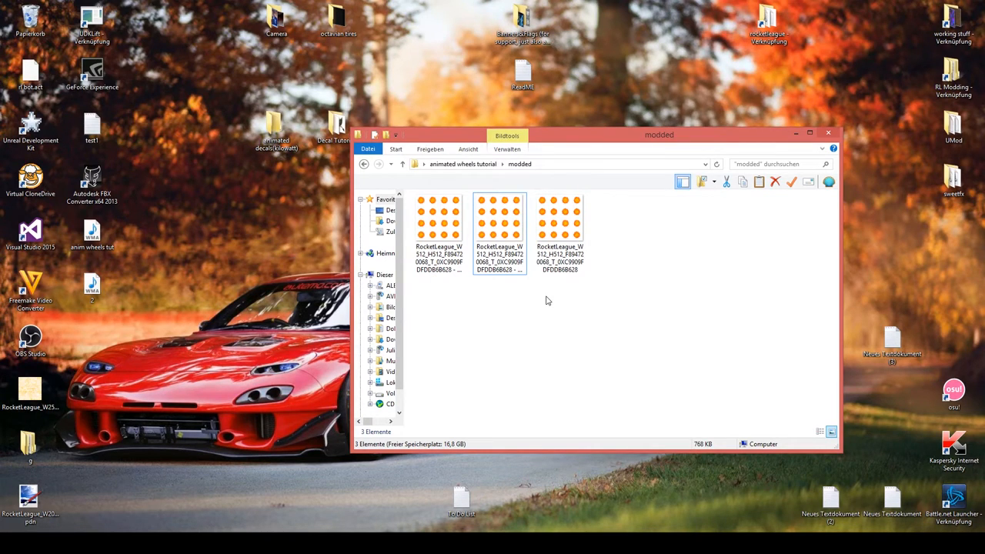
pyautogui.click(364, 164)
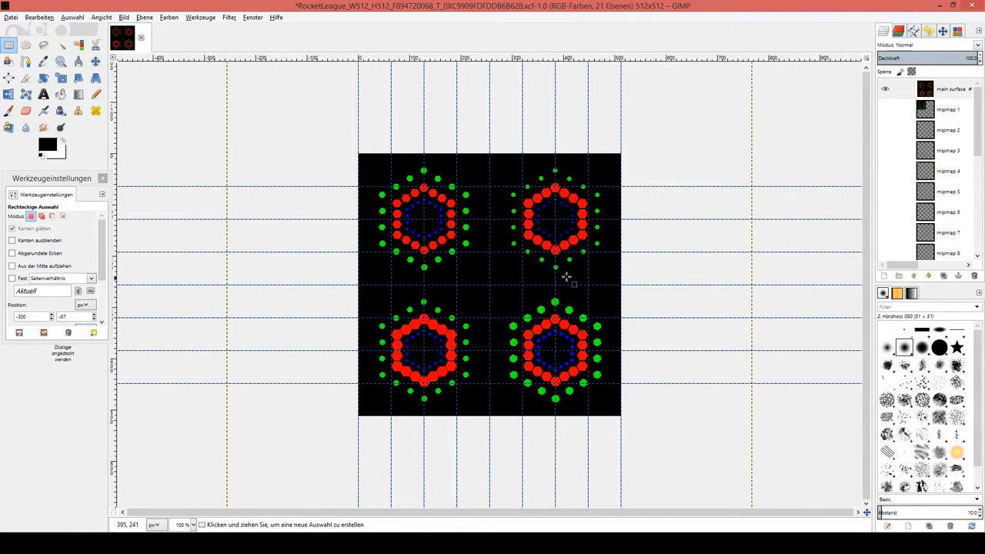
pyautogui.moveTo(453, 256)
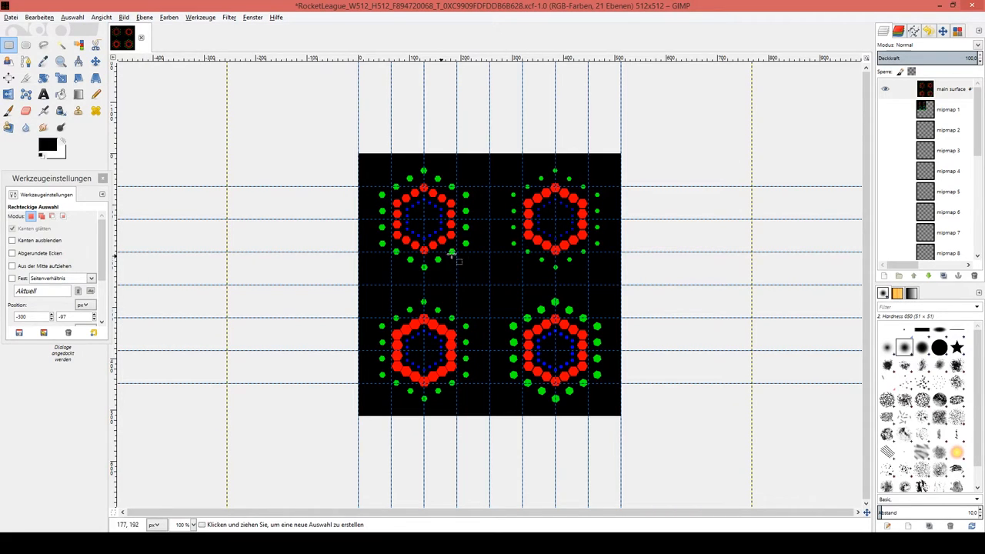
pyautogui.moveTo(629, 159)
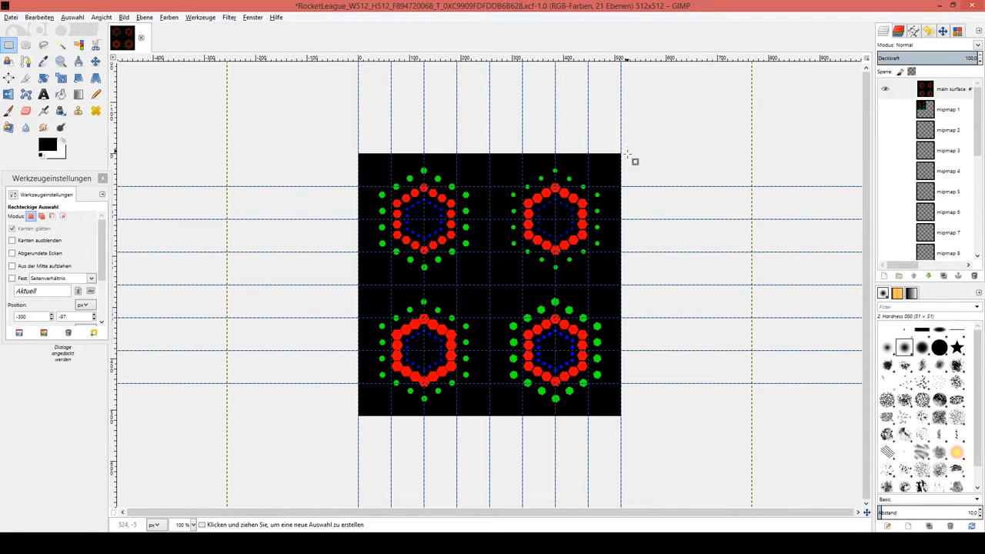
pyautogui.moveTo(394, 146)
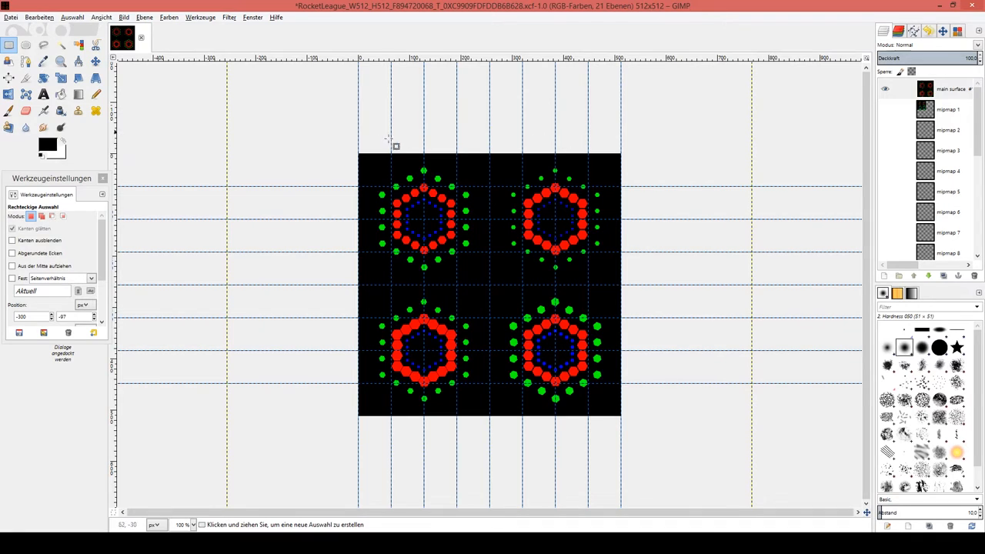
pyautogui.moveTo(521, 293)
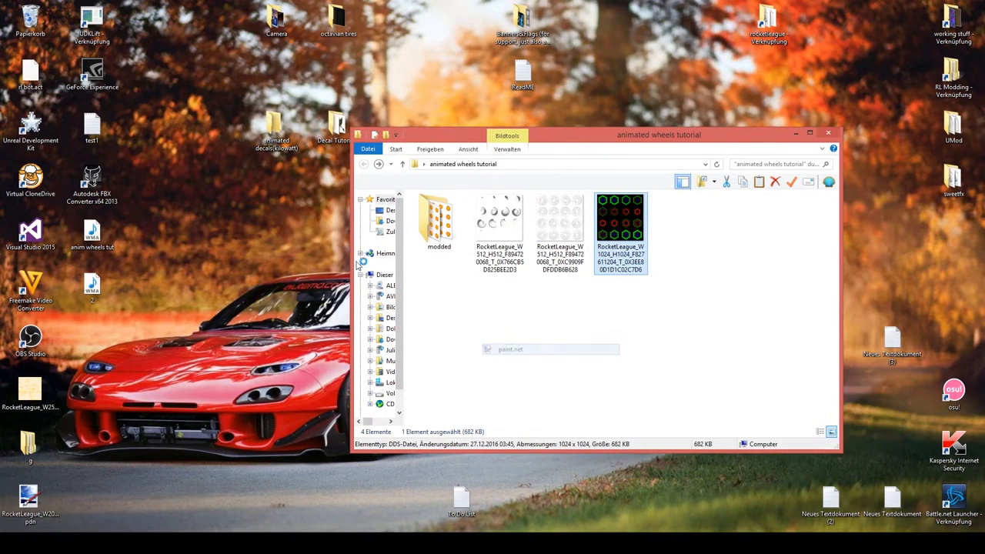
# Step: Open the 1024×1024 hexagon-ring DDS texture in paint.net
pyautogui.doubleClick(620, 223)
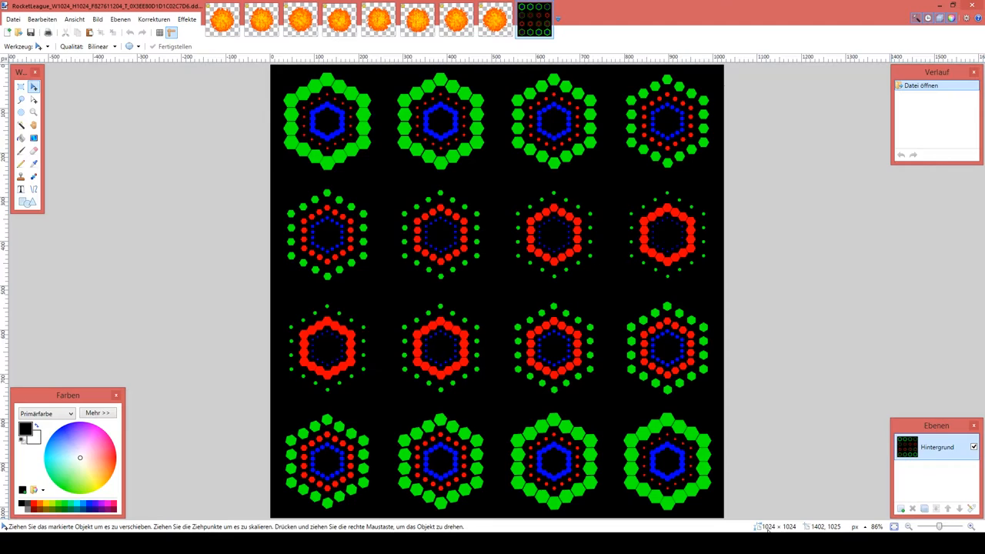
pyautogui.moveTo(454, 266)
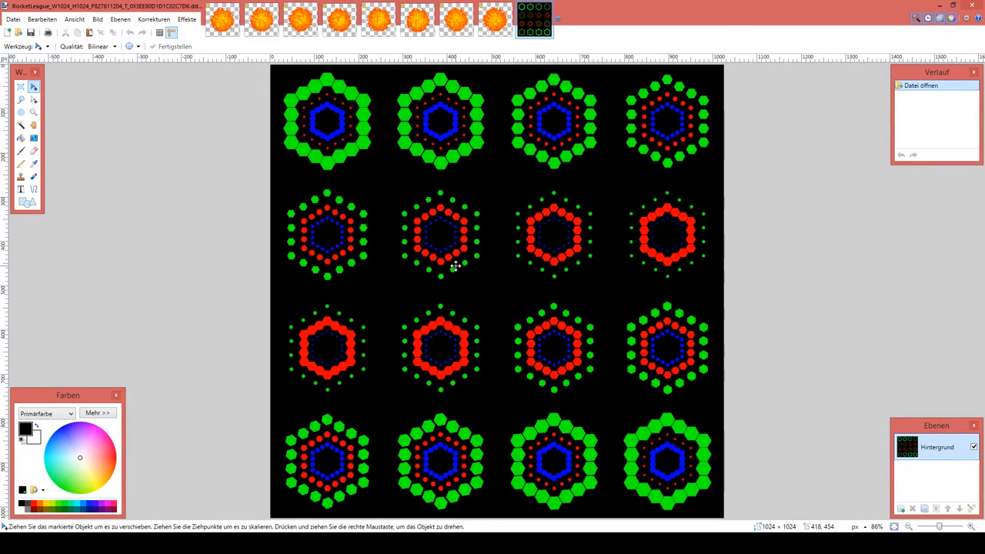
pyautogui.moveTo(437, 135)
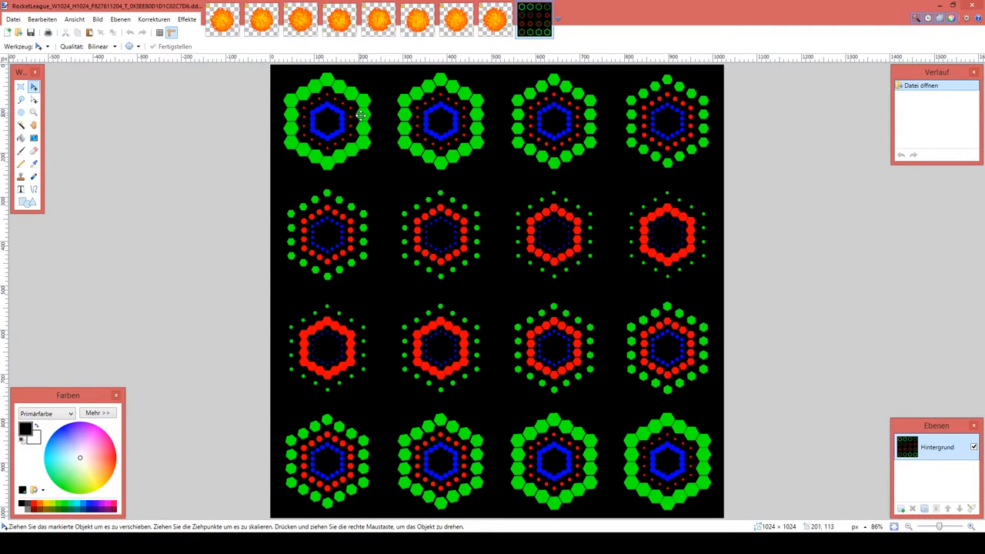
pyautogui.moveTo(584, 291)
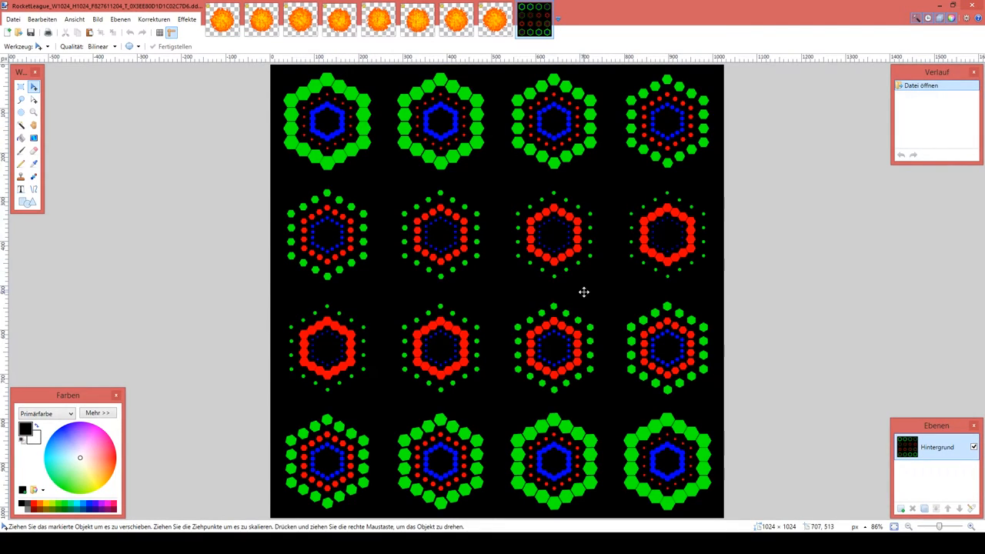
pyautogui.moveTo(496, 97)
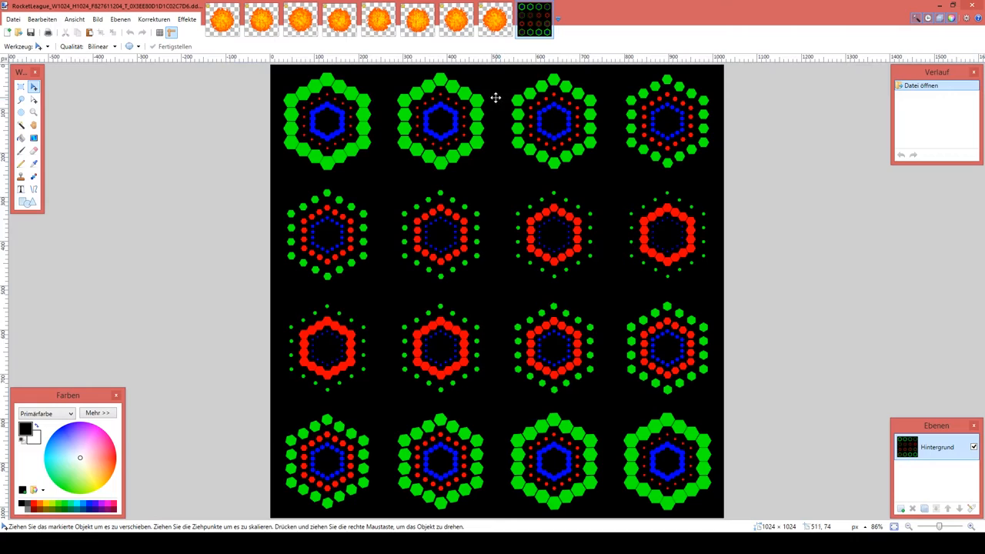
pyautogui.moveTo(348, 204)
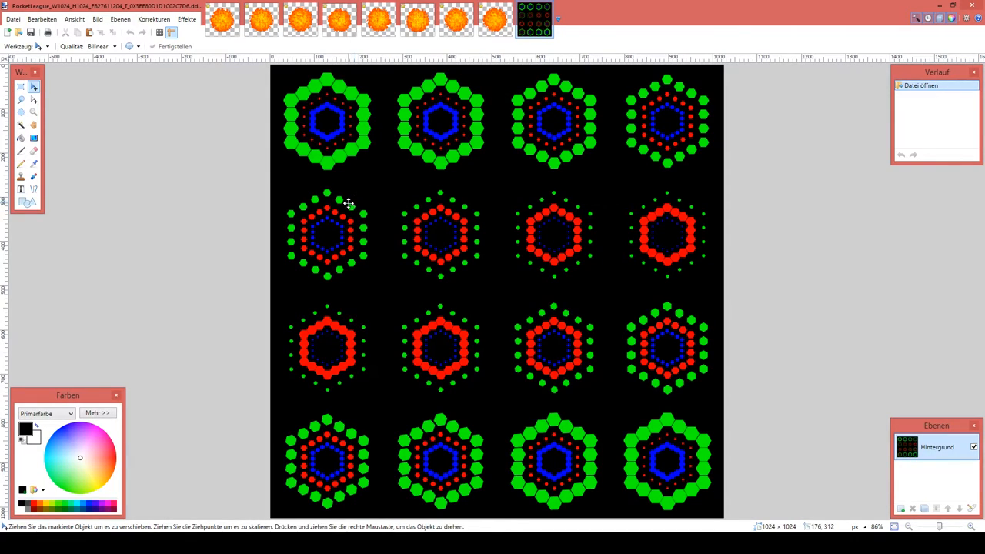
pyautogui.moveTo(552, 191)
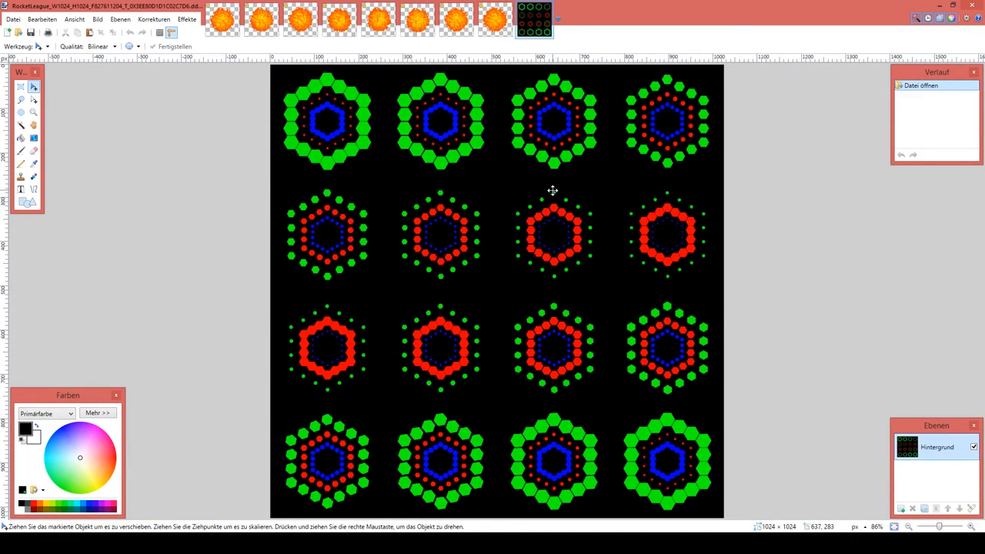
pyautogui.moveTo(668, 191)
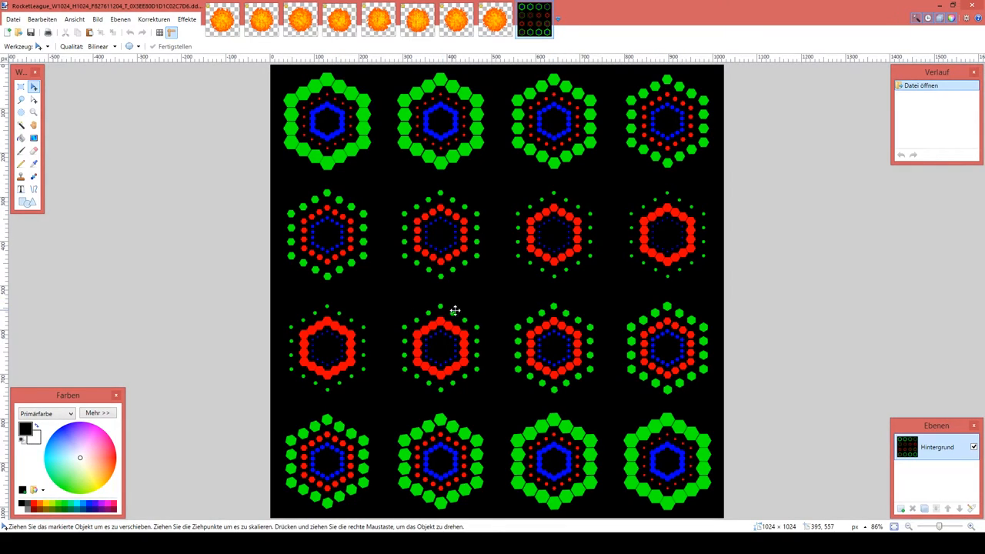
pyautogui.moveTo(316, 106)
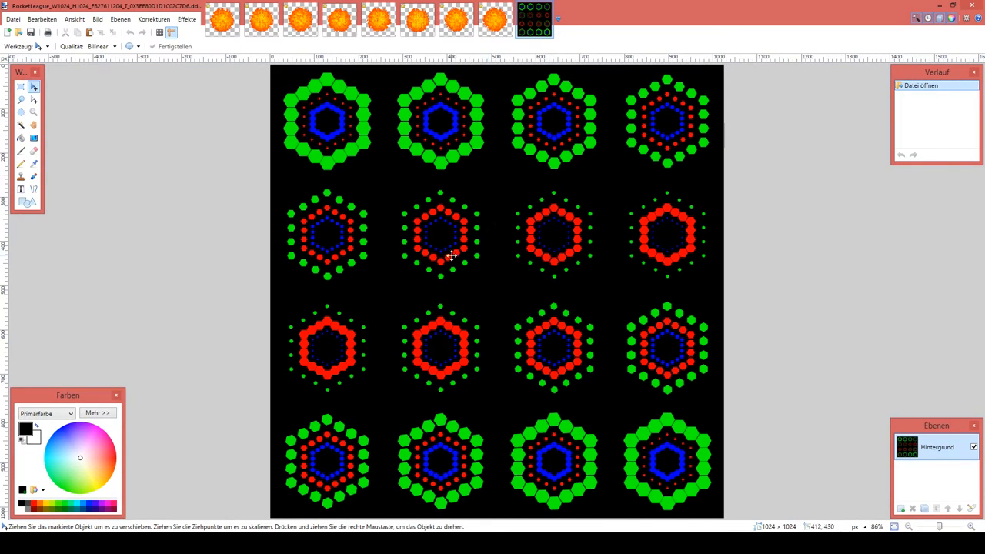
pyautogui.moveTo(395, 114)
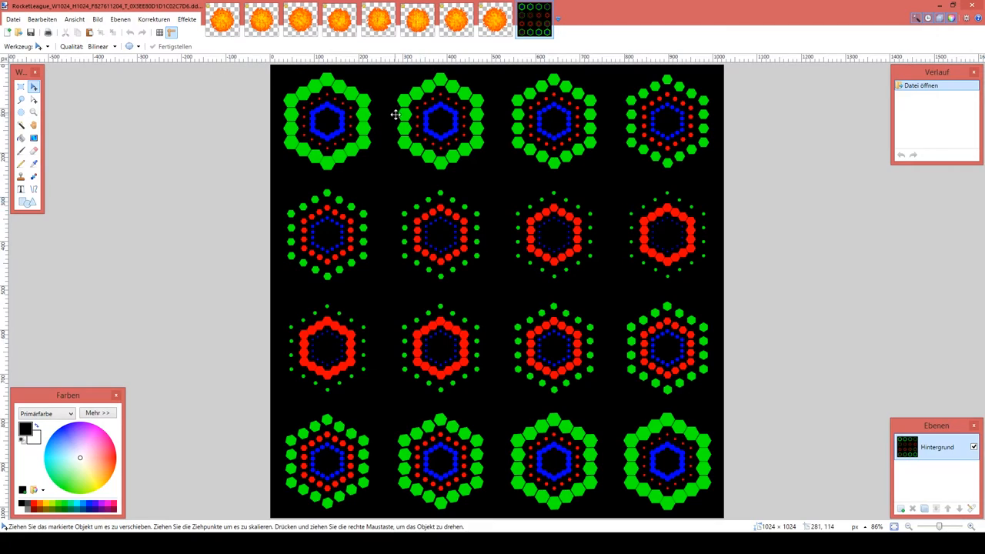
pyautogui.moveTo(410, 150)
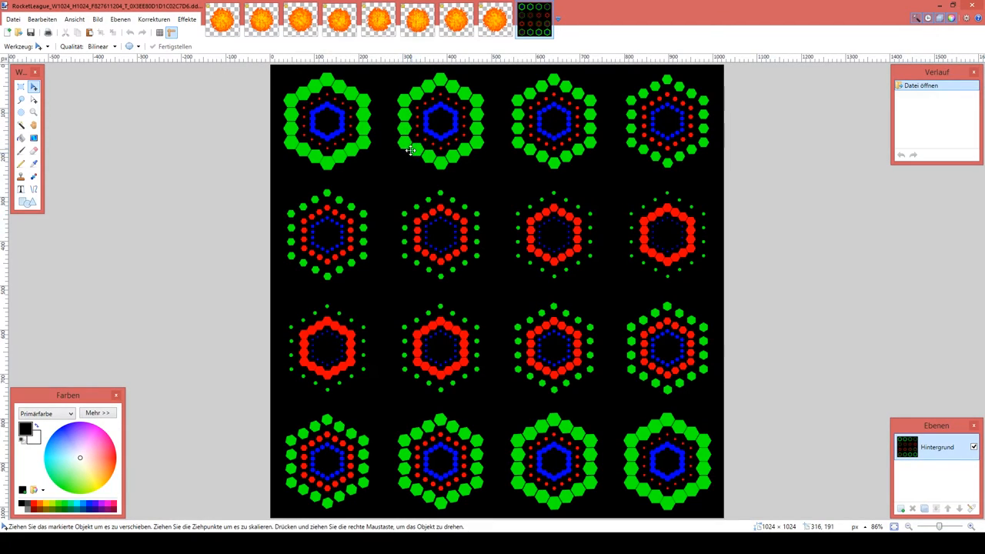
pyautogui.moveTo(425, 102)
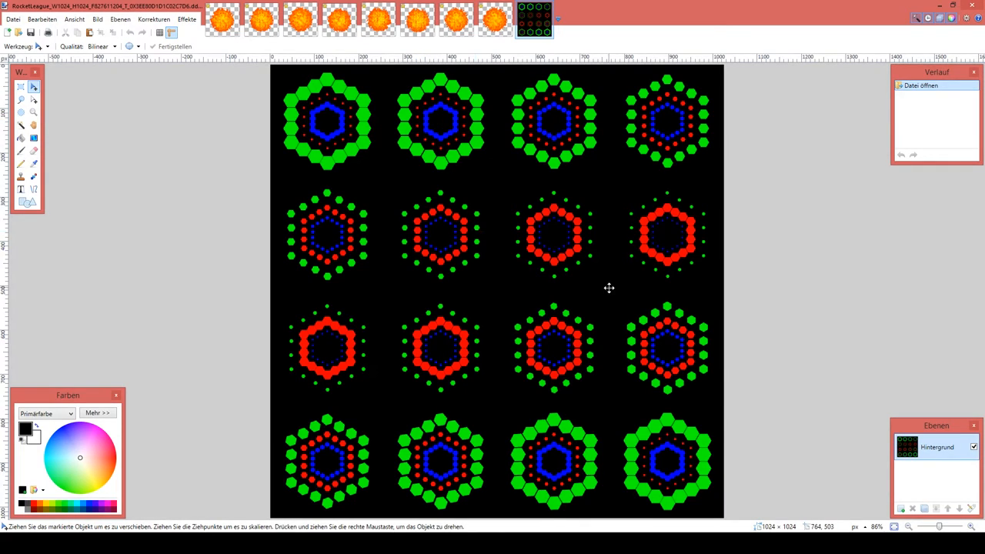
pyautogui.moveTo(441, 320)
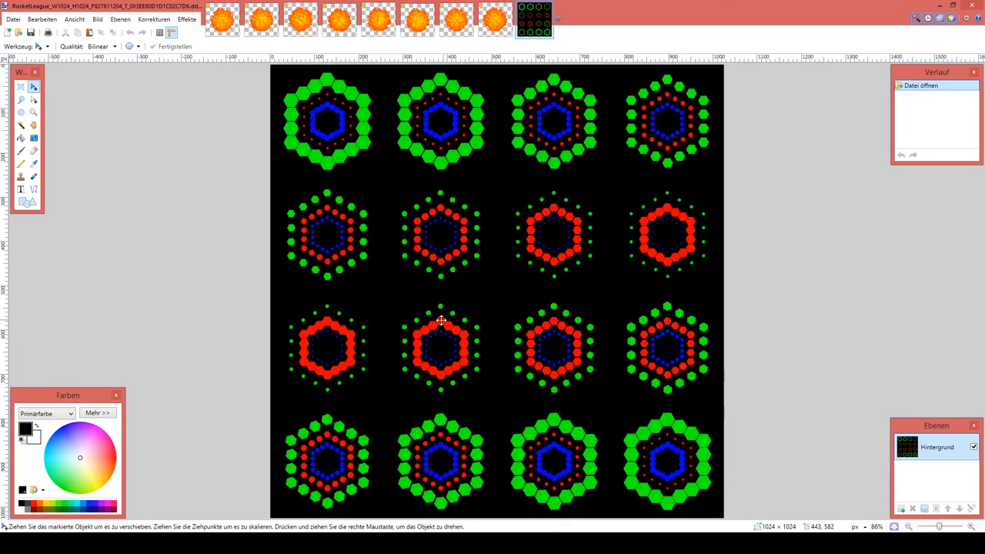
pyautogui.moveTo(465, 228)
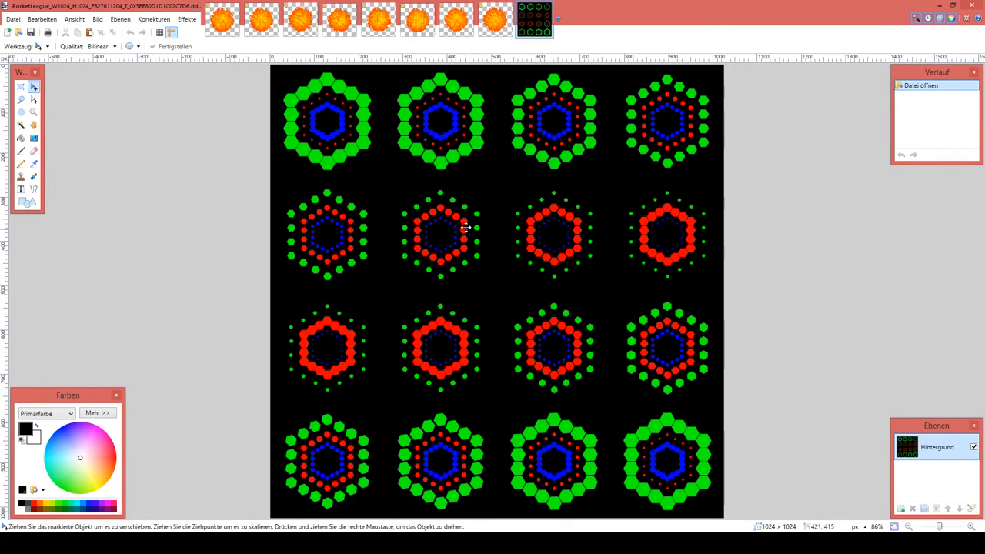
pyautogui.moveTo(568, 180)
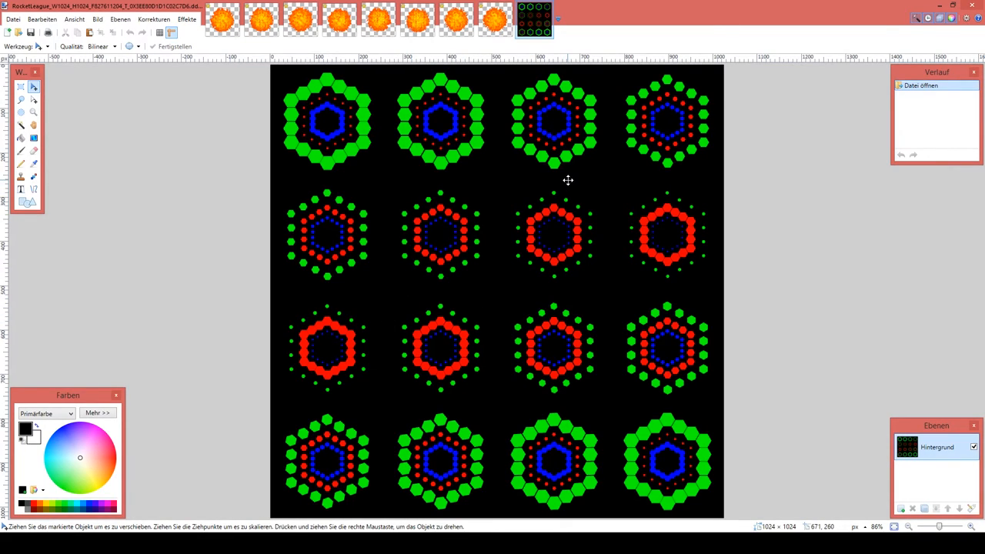
pyautogui.moveTo(620, 103)
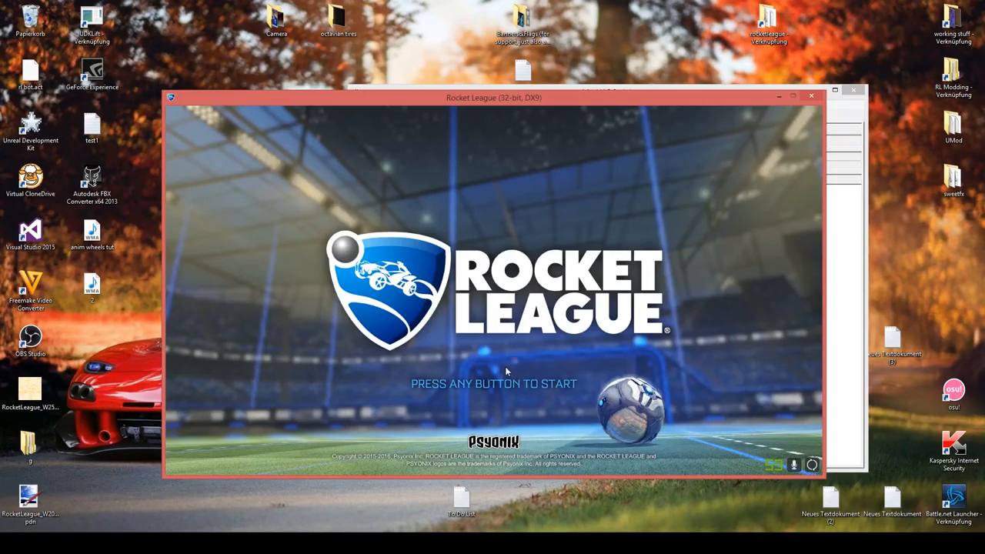
# Step: Get past the Rocket League title screen, enter the garage and preview the OEM wheels
pyautogui.press('enter')
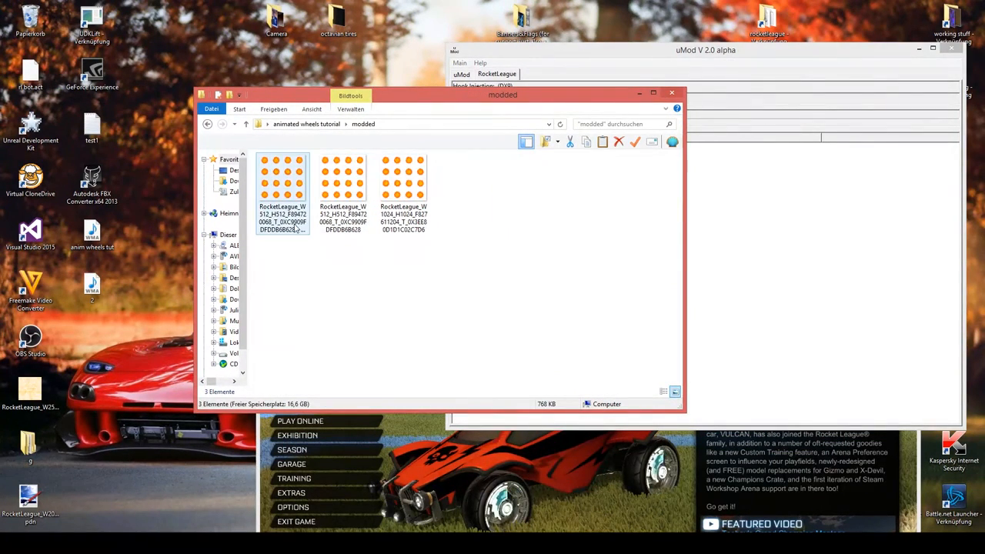
pyautogui.click(281, 185)
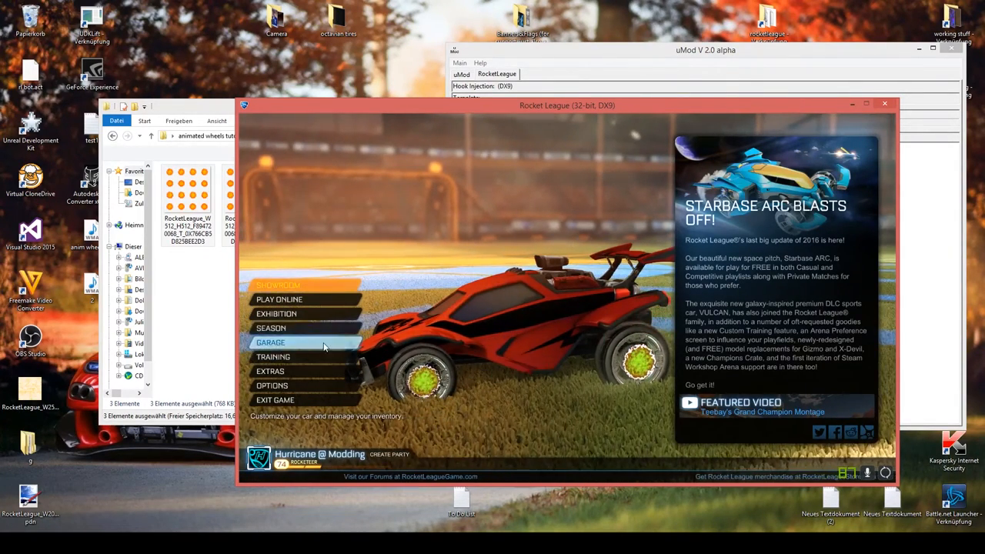
pyautogui.click(271, 341)
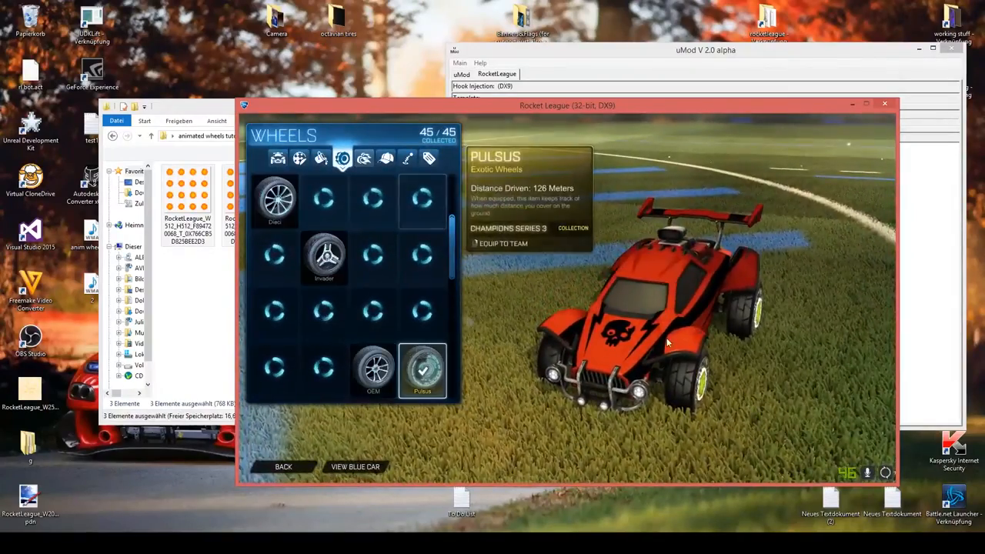
pyautogui.click(373, 314)
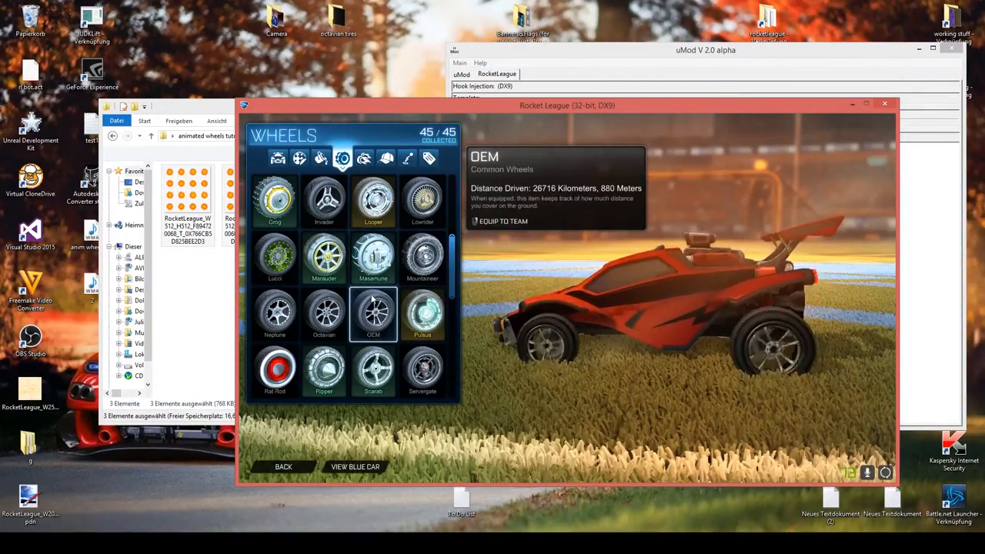